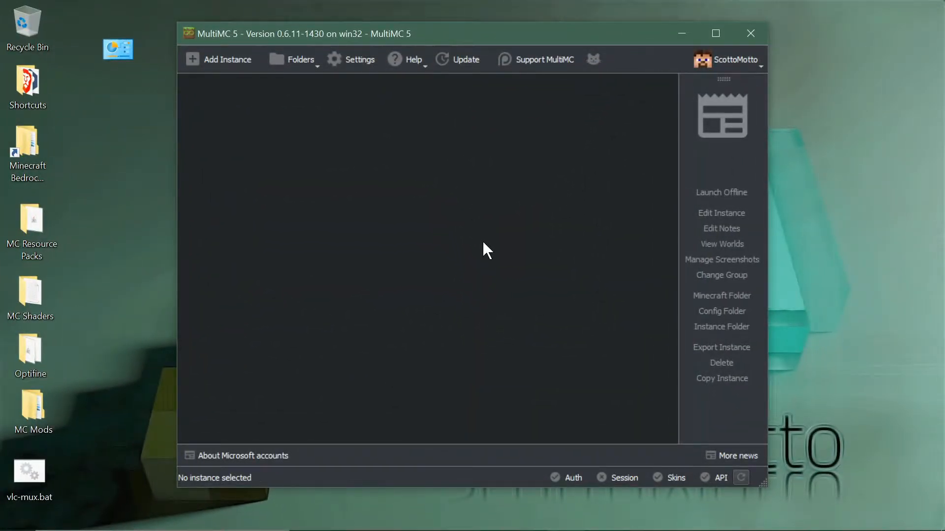
mouse_move(319, 217)
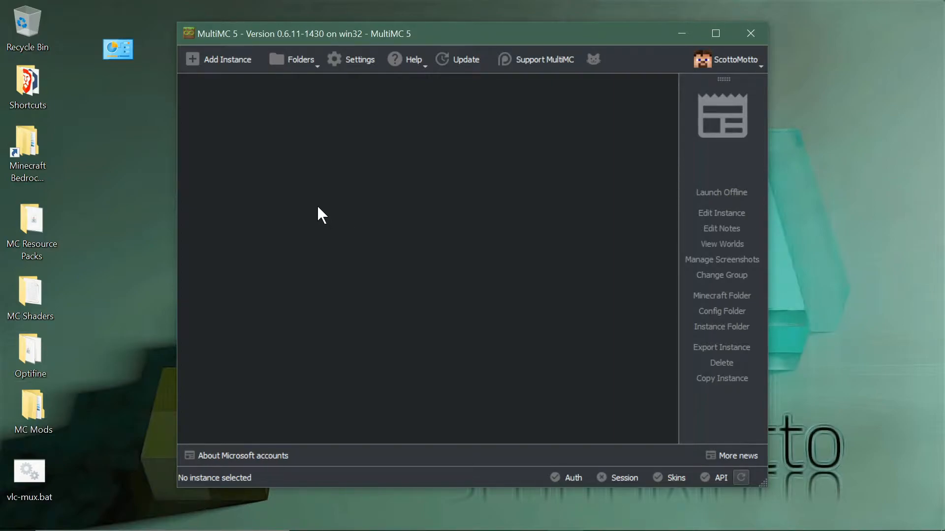
mouse_move(325, 204)
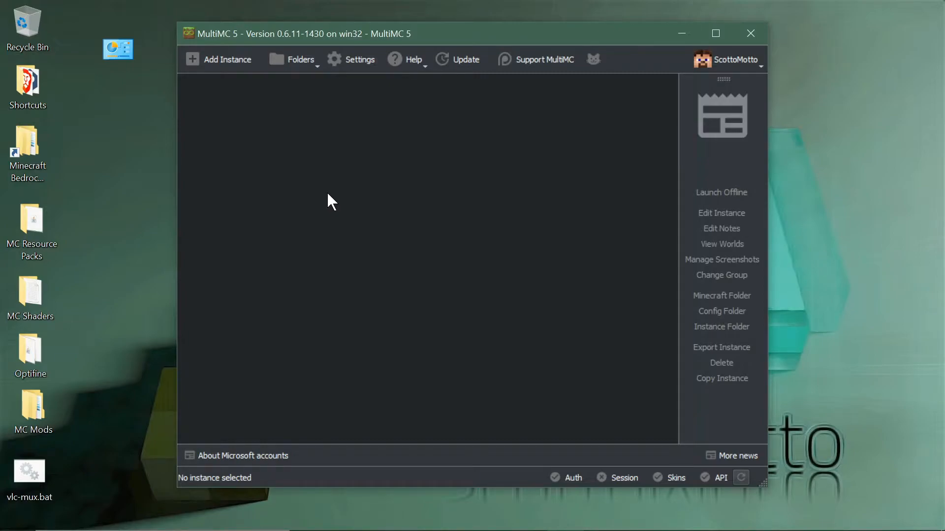
mouse_move(351, 180)
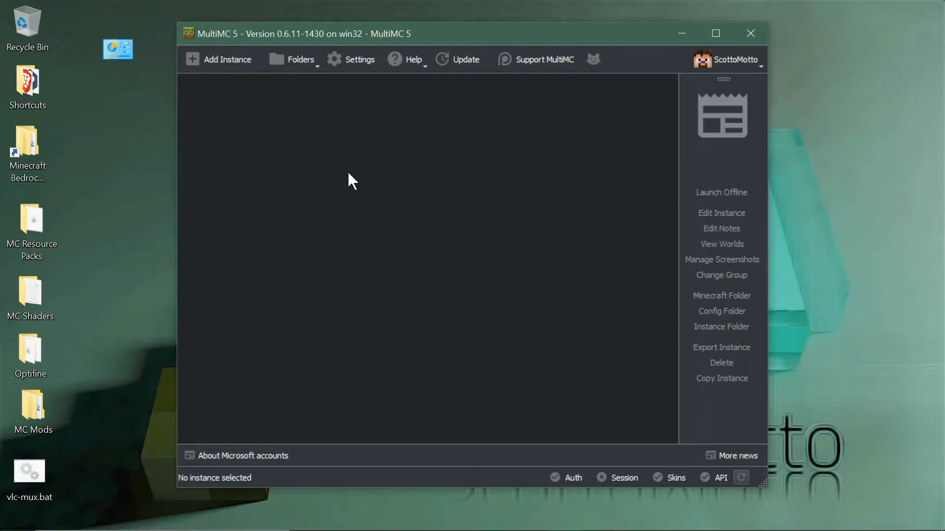
mouse_move(352, 170)
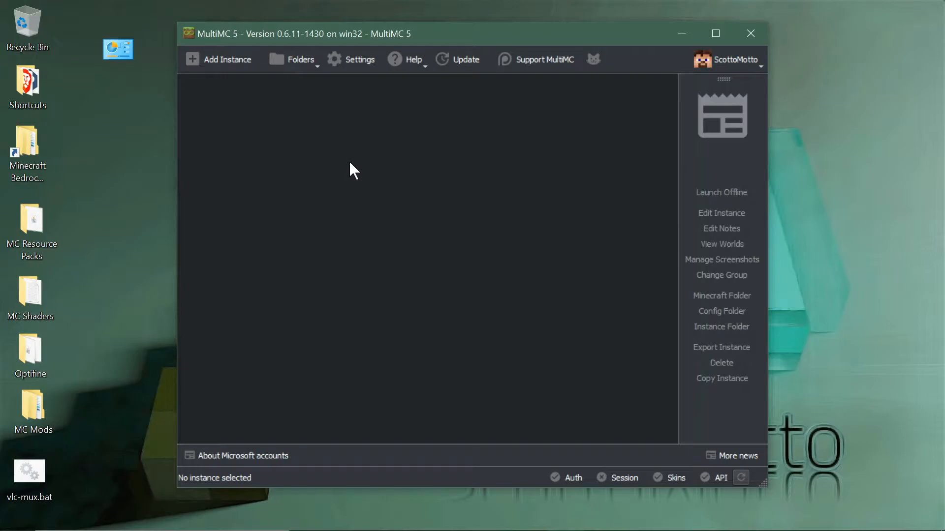
mouse_move(359, 59)
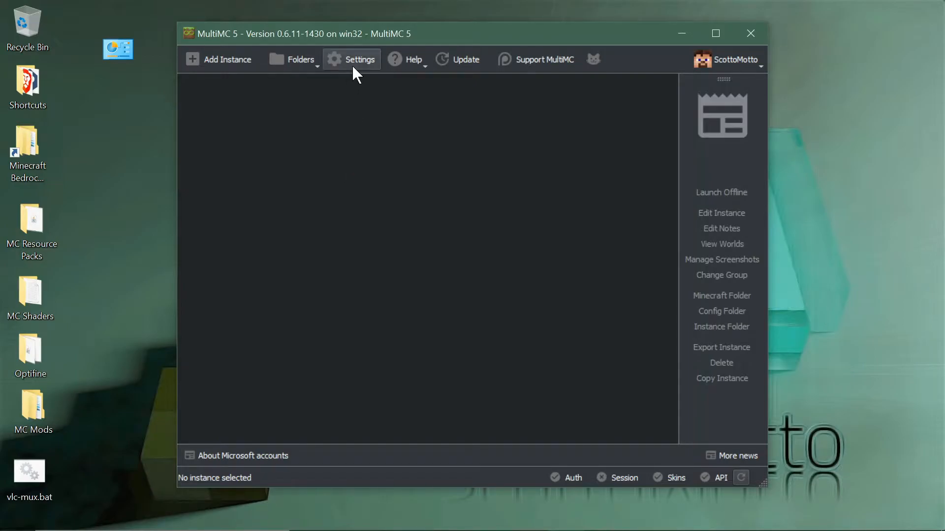
Step: Switch the launcher's update channel from Stable to Development and close Settings
click(359, 59)
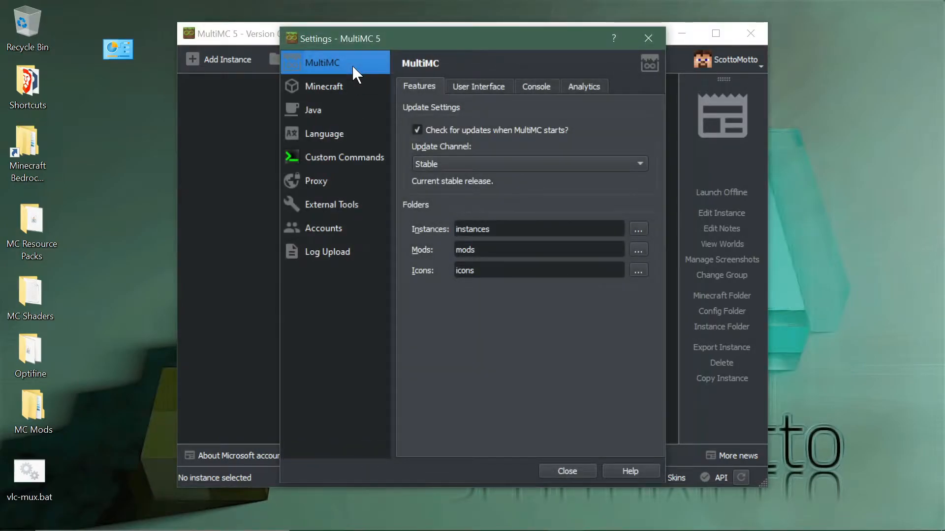
mouse_move(448, 177)
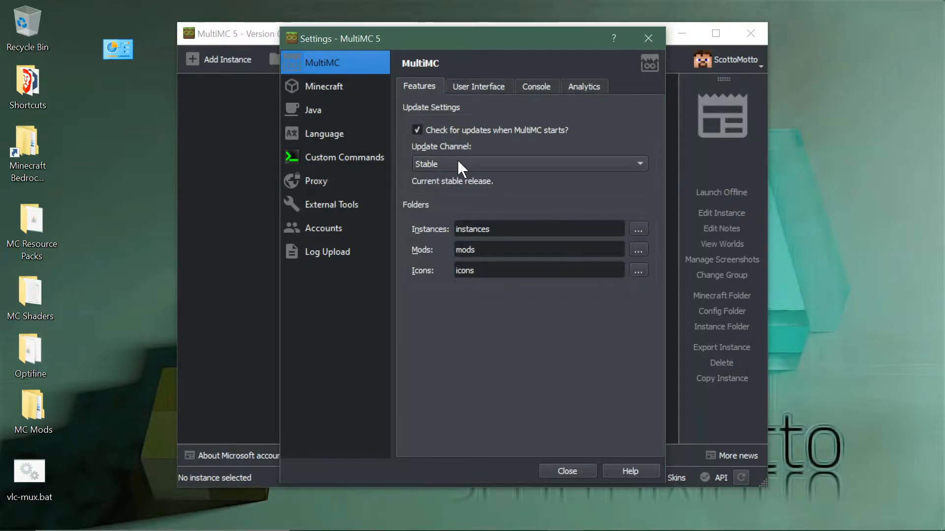
mouse_move(346, 46)
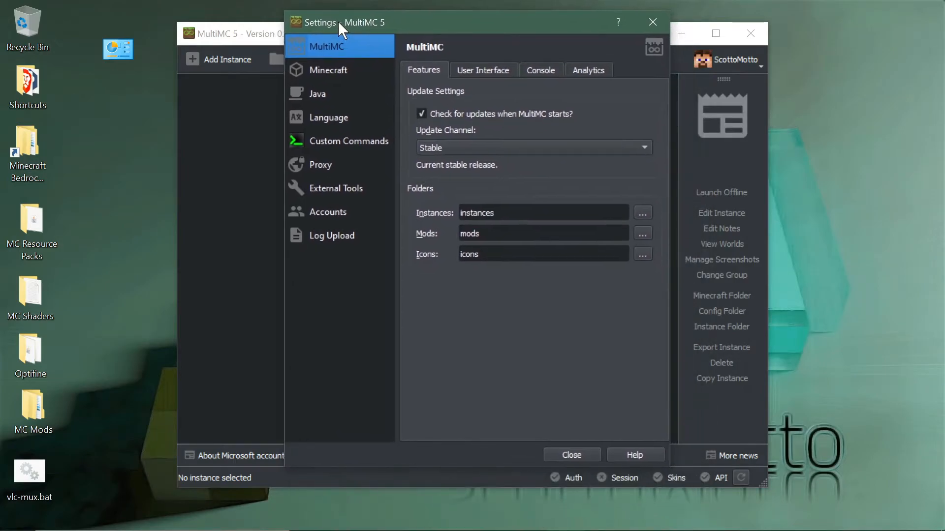
mouse_move(431, 99)
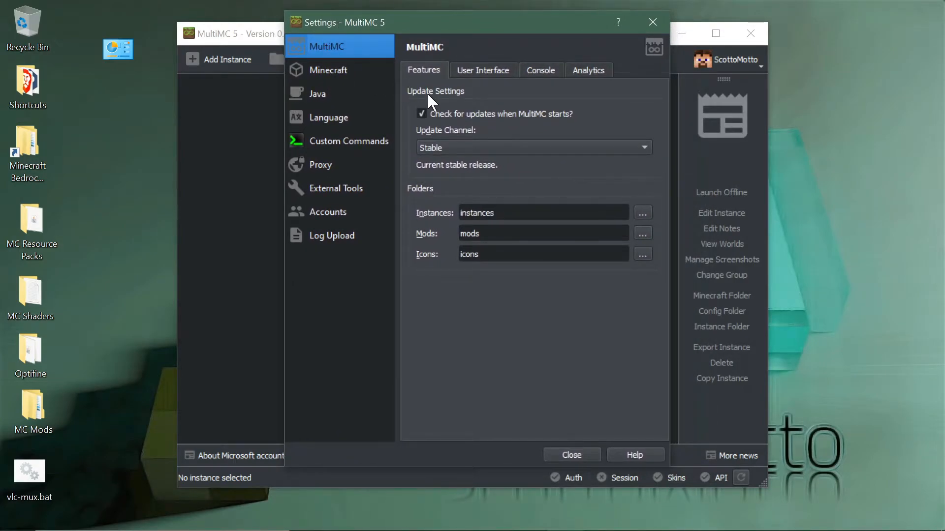
mouse_move(422, 132)
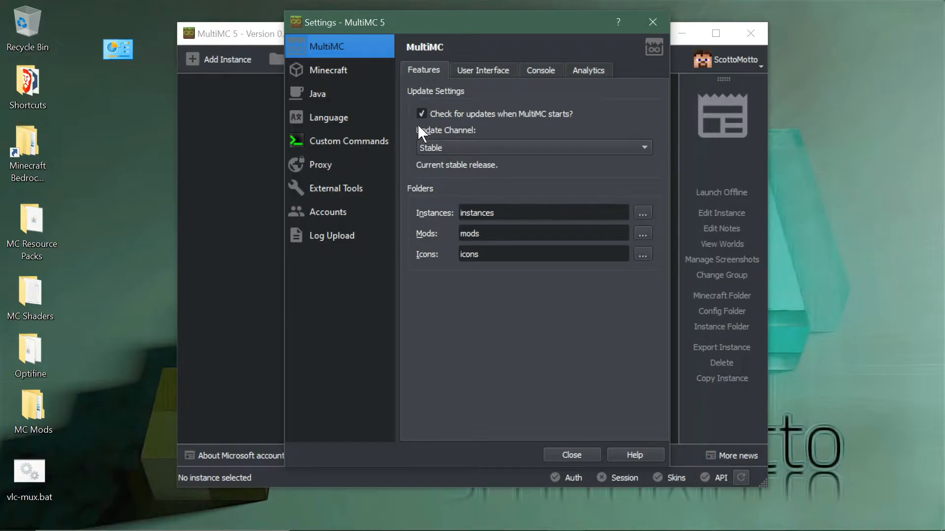
mouse_move(485, 143)
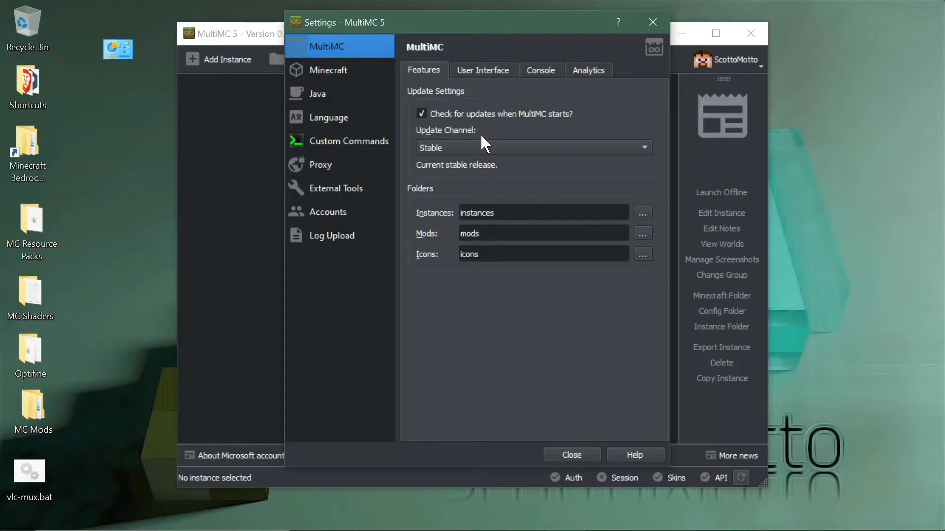
click(532, 147)
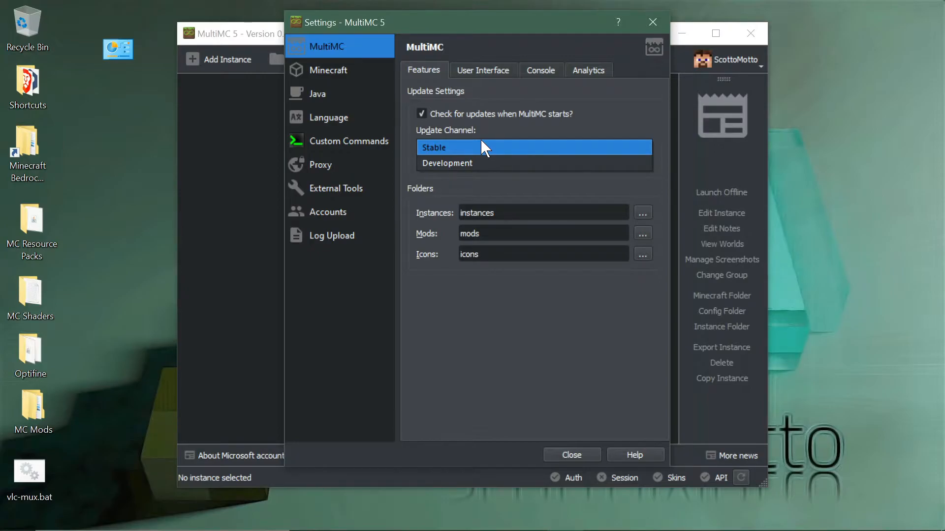
click(447, 163)
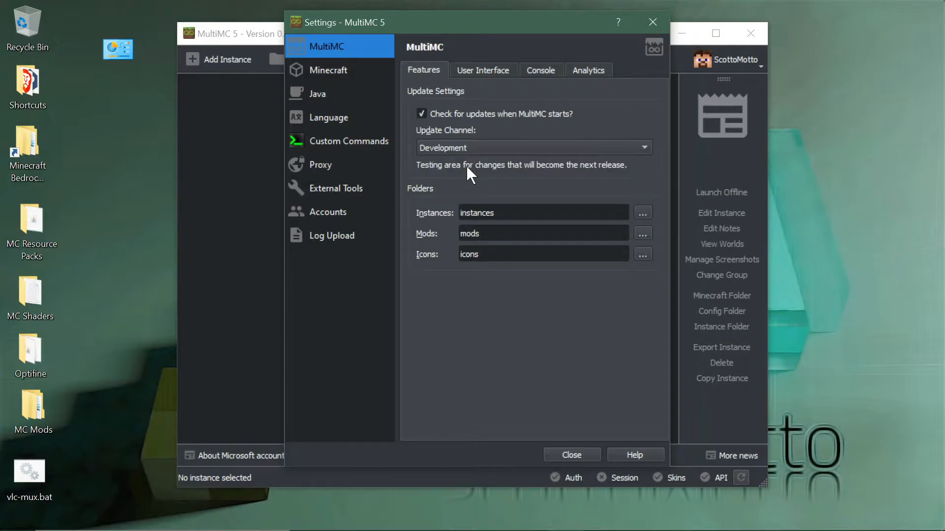
mouse_move(460, 168)
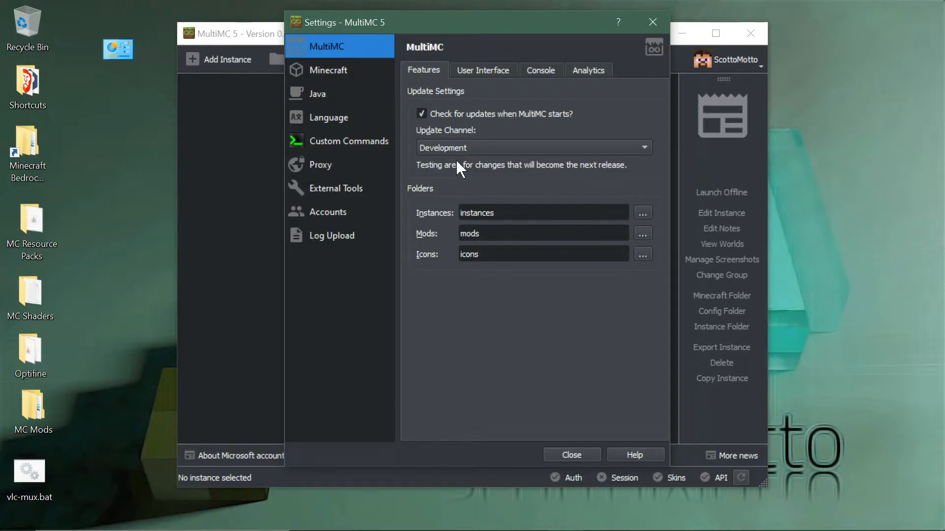
mouse_move(564, 455)
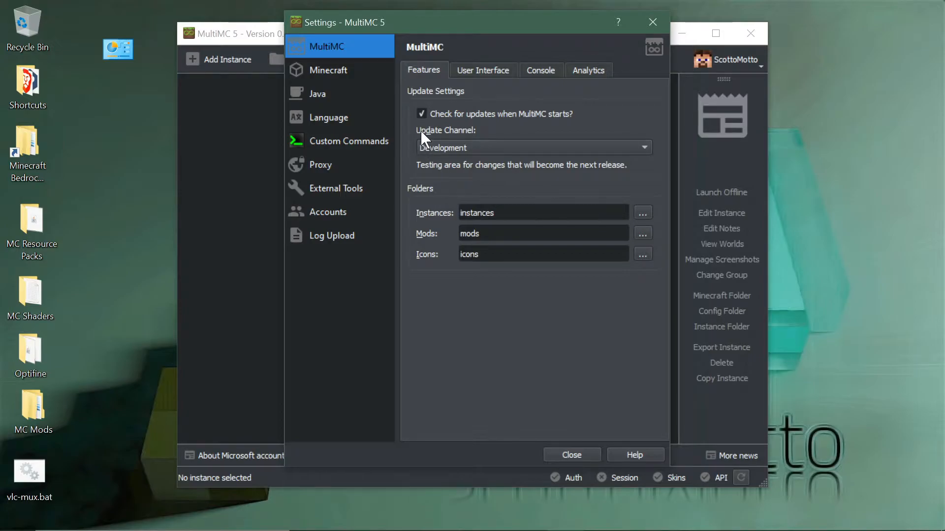
mouse_move(535, 121)
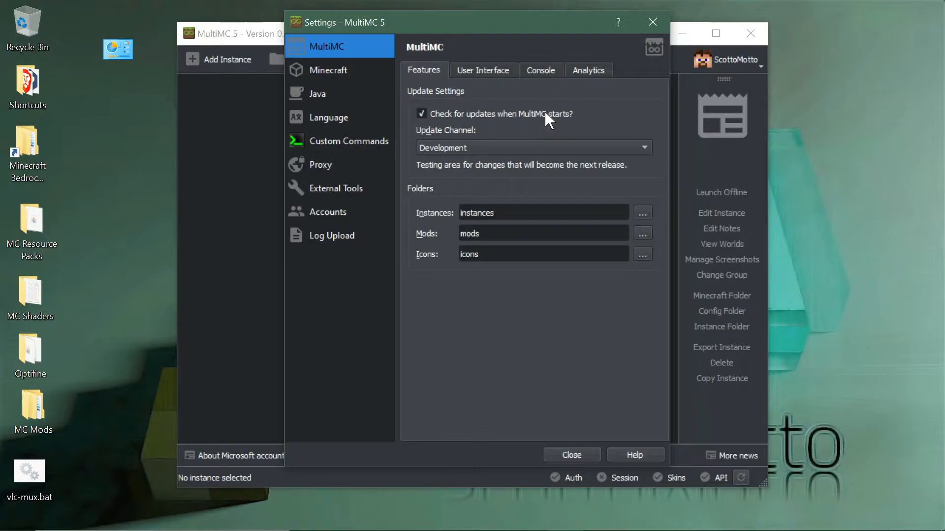
mouse_move(566, 459)
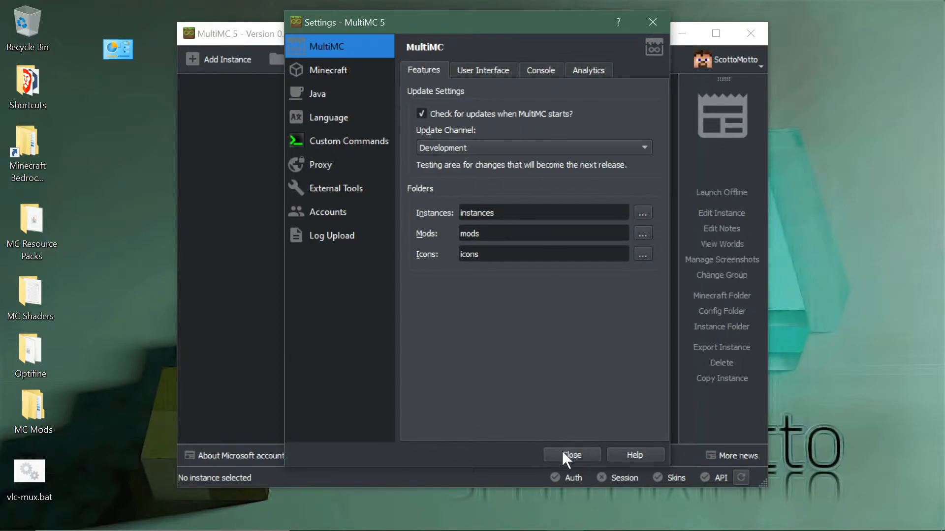
click(571, 454)
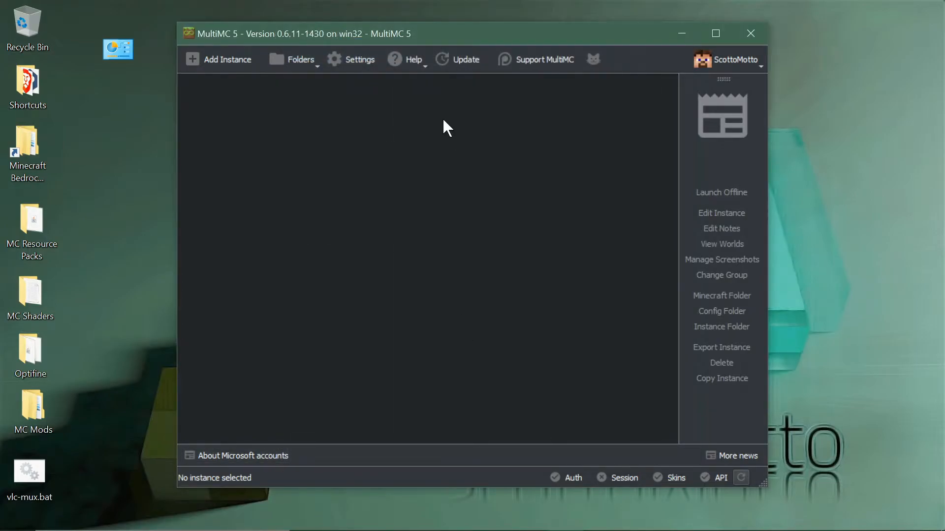
click(465, 59)
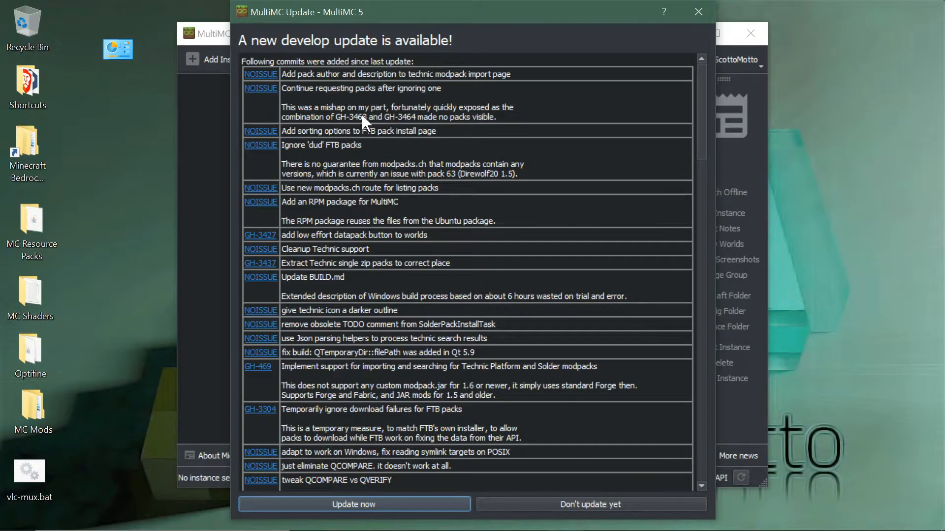
mouse_move(455, 59)
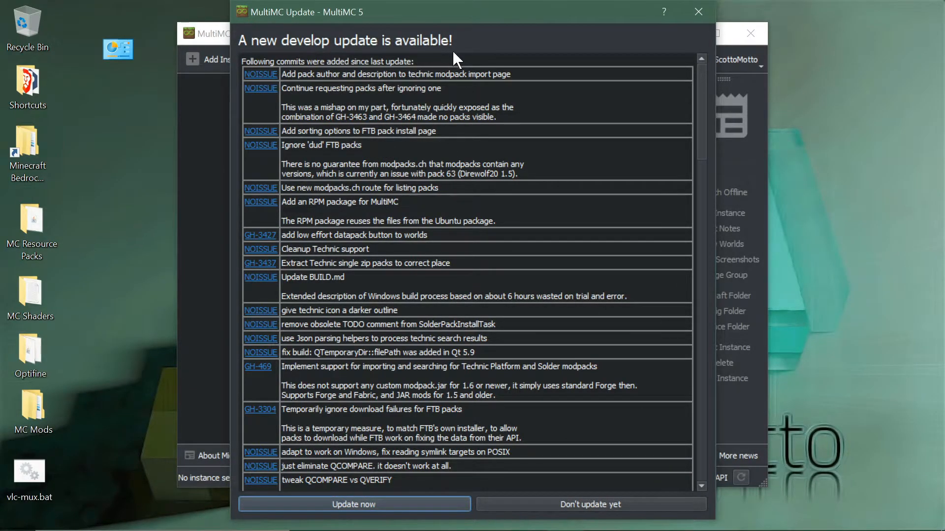
mouse_move(354, 504)
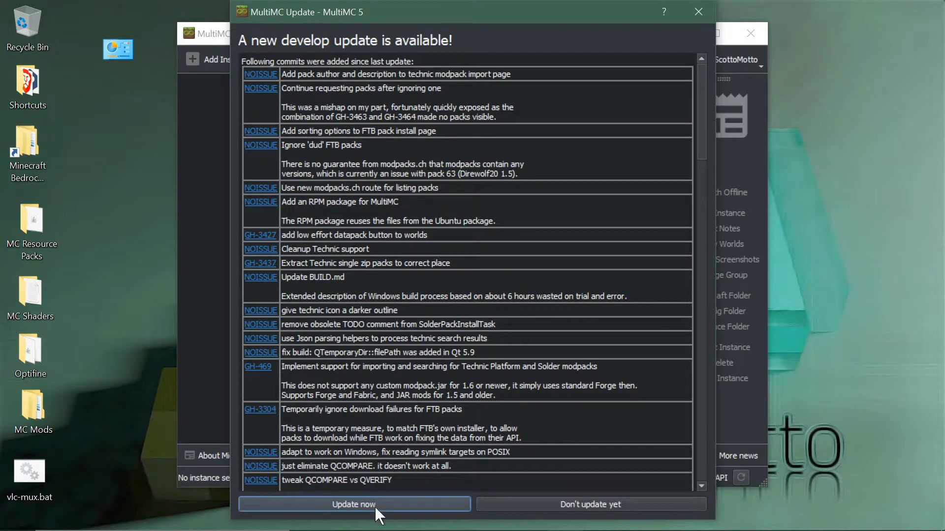
click(353, 504)
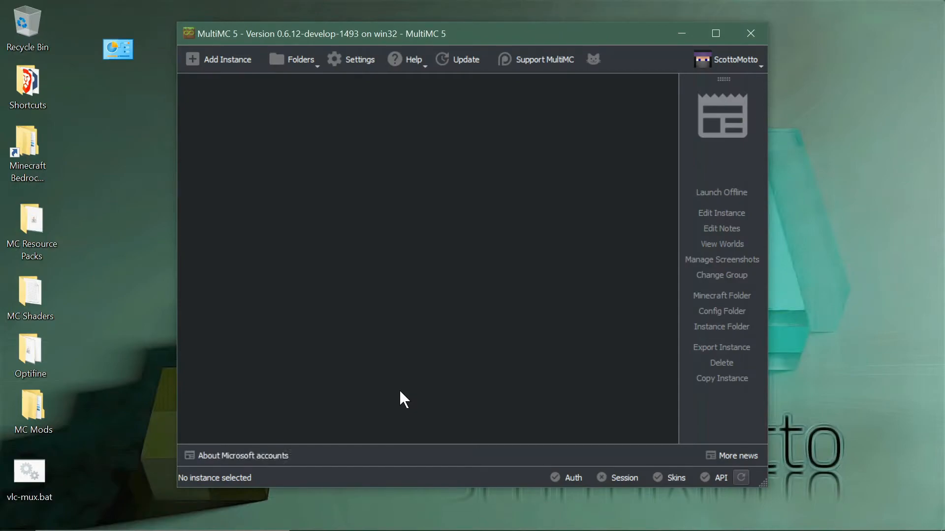
mouse_move(391, 287)
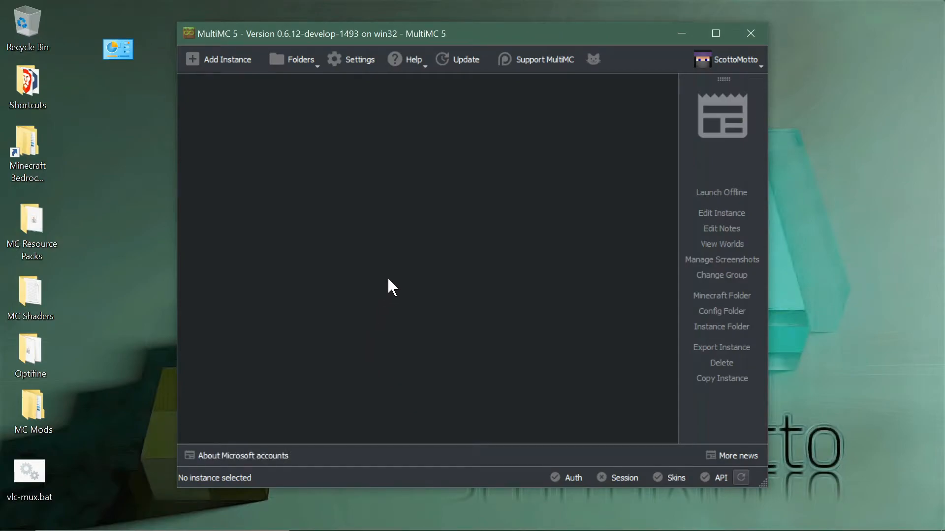
mouse_move(363, 161)
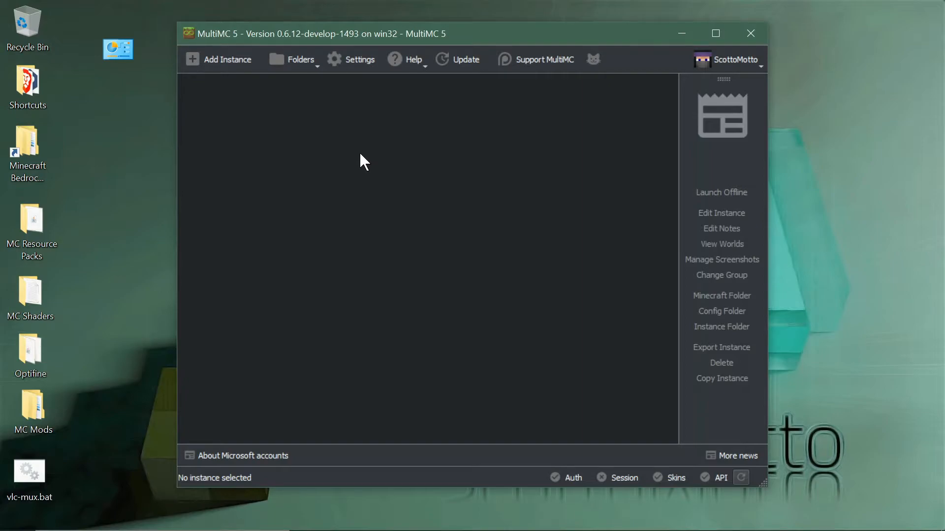
mouse_move(401, 177)
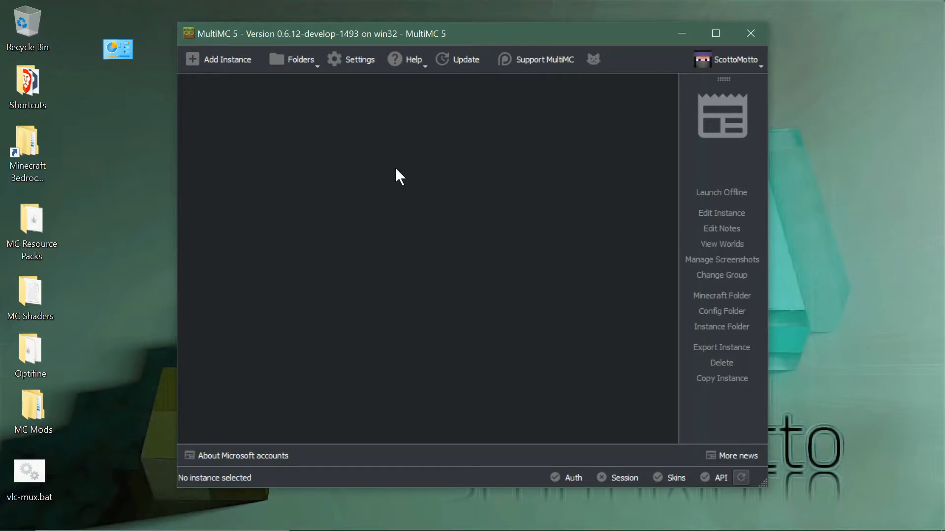
mouse_move(267, 34)
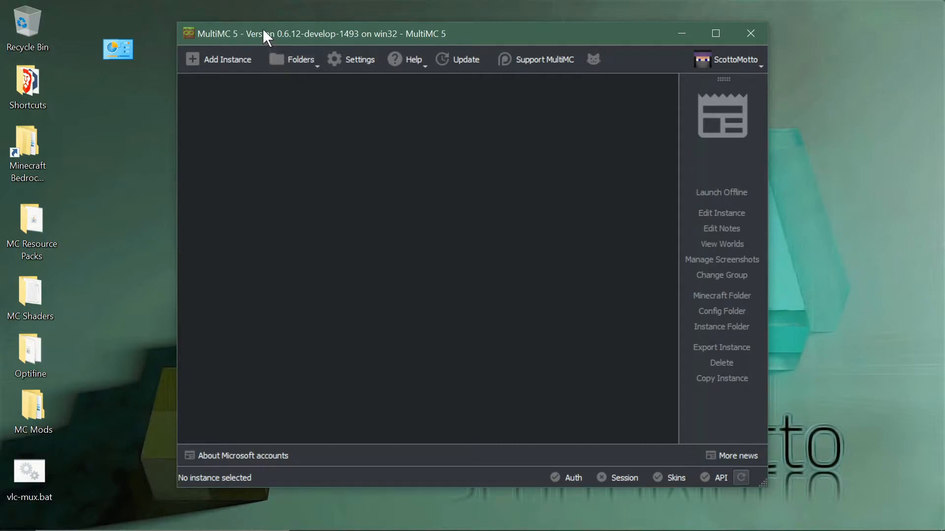
mouse_move(296, 47)
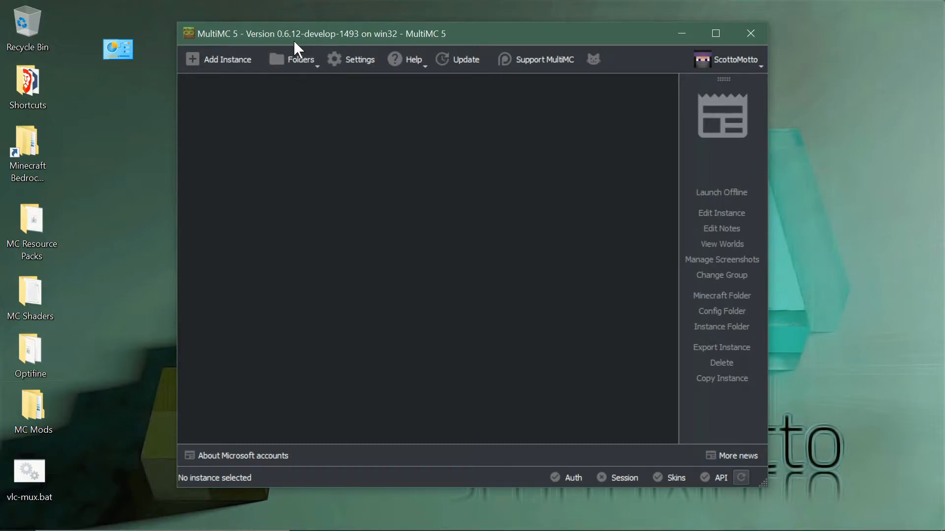
mouse_move(364, 24)
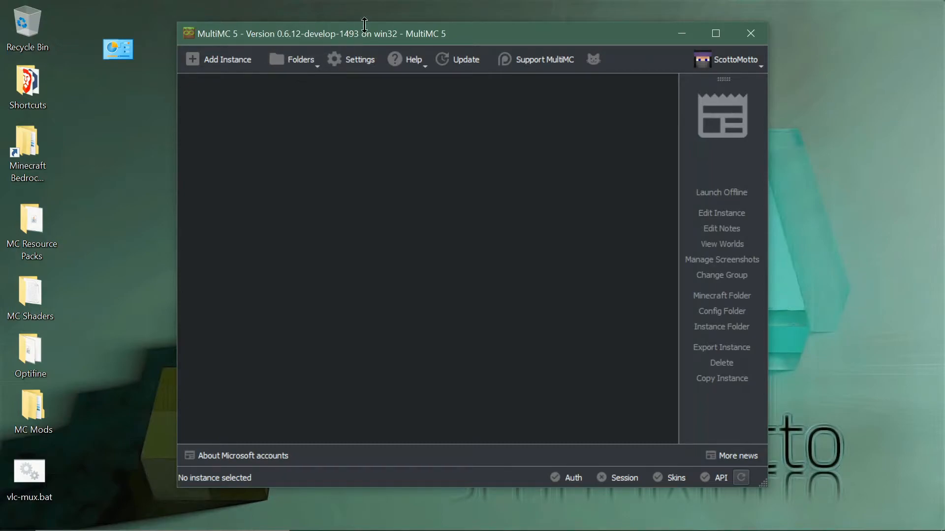
mouse_move(393, 41)
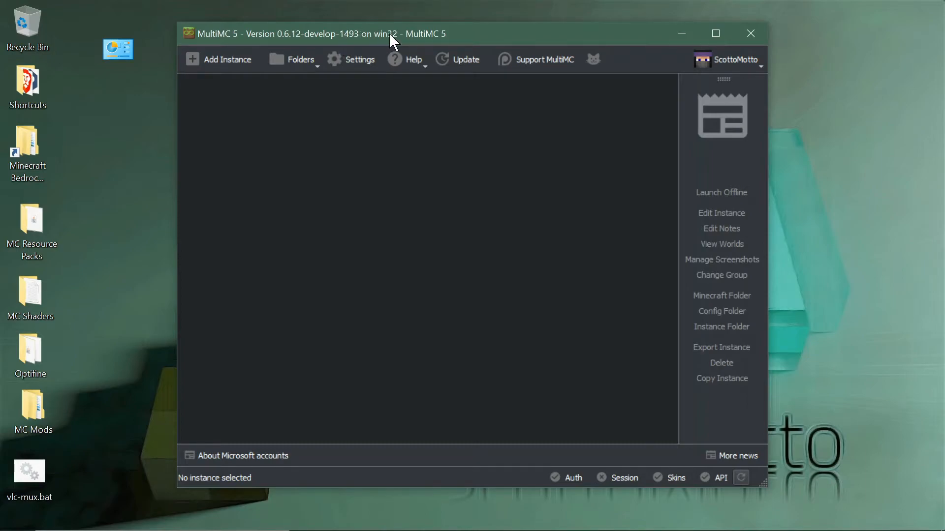
mouse_move(270, 139)
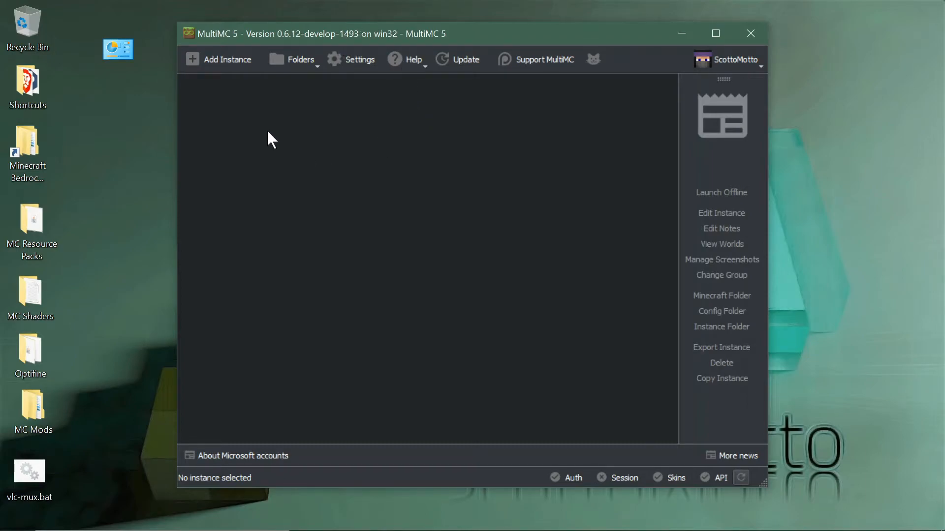
mouse_move(217, 59)
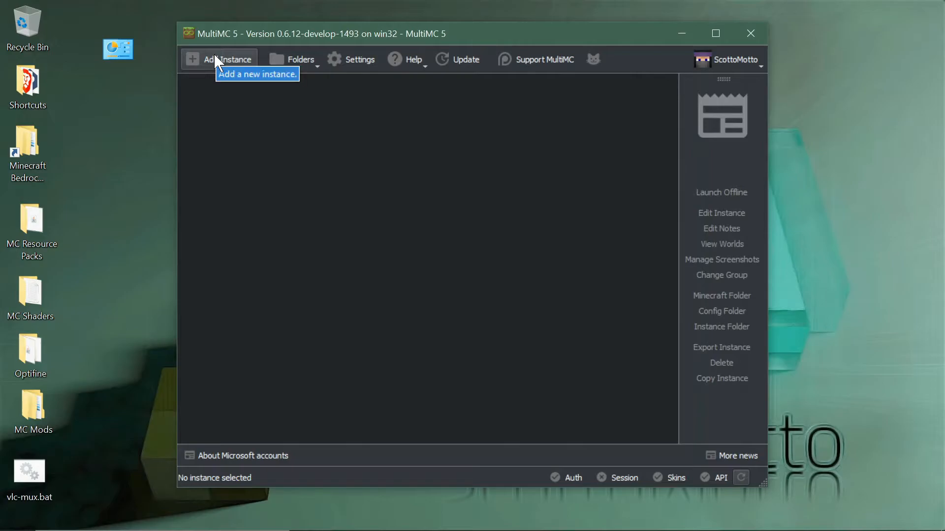
Step: Start a new instance from Twitch modpacks and search for 'Valhelsia'
click(228, 59)
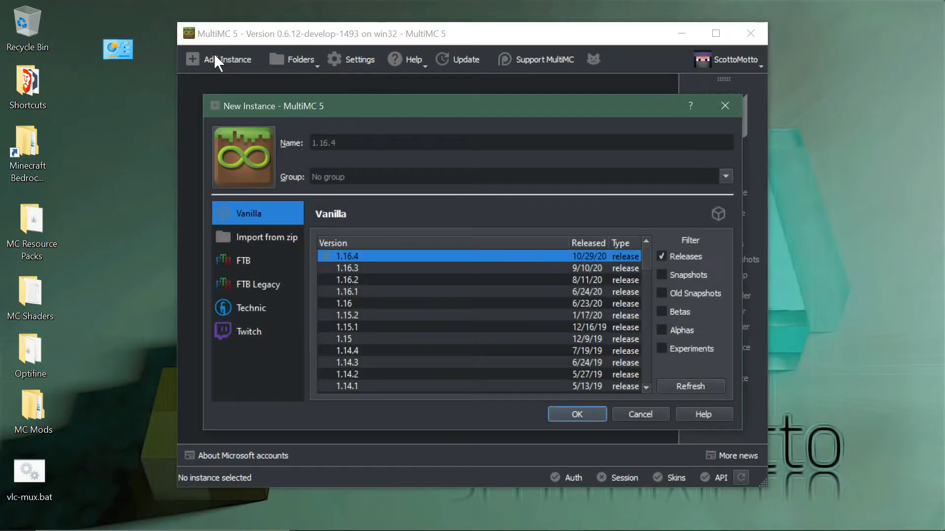
mouse_move(268, 338)
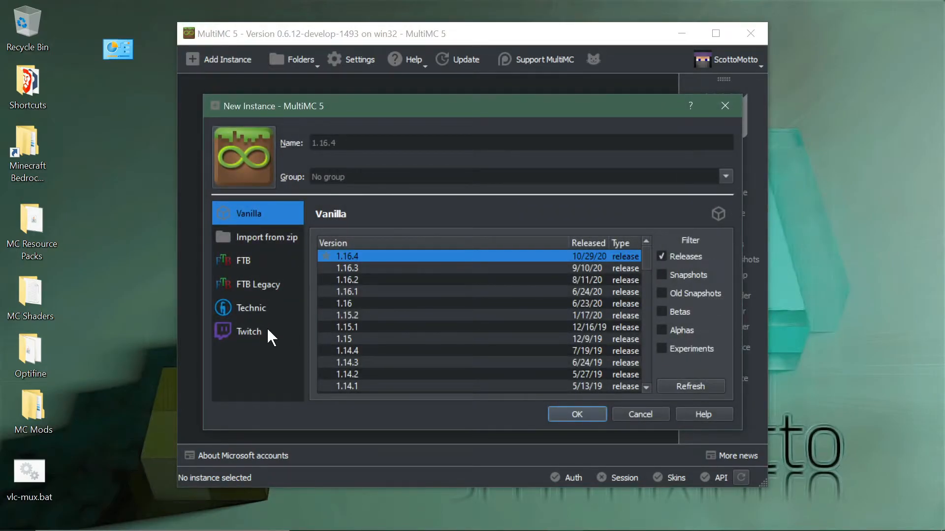
mouse_move(241, 237)
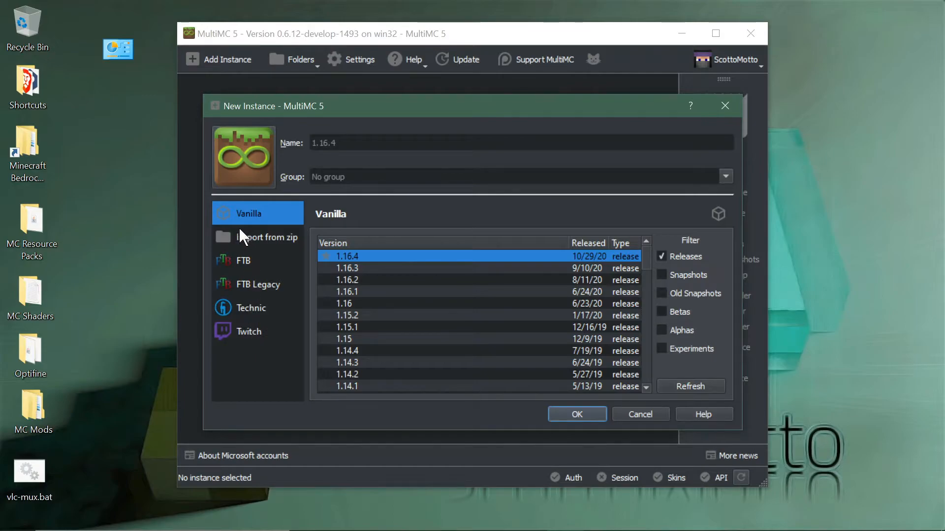
click(249, 331)
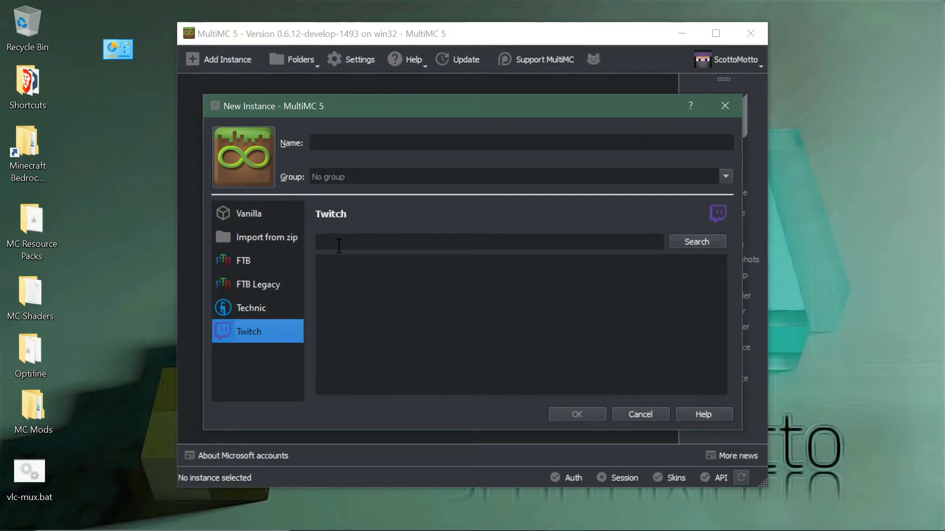
click(488, 242)
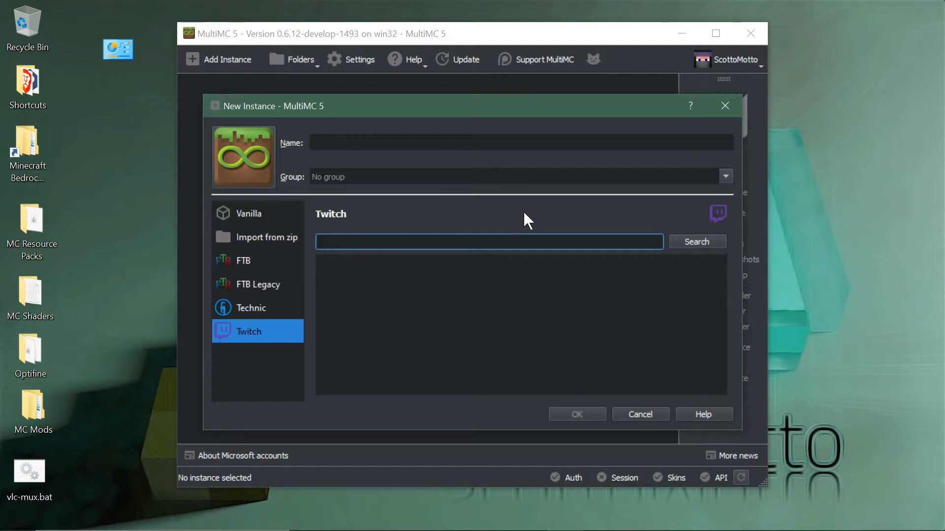
mouse_move(456, 241)
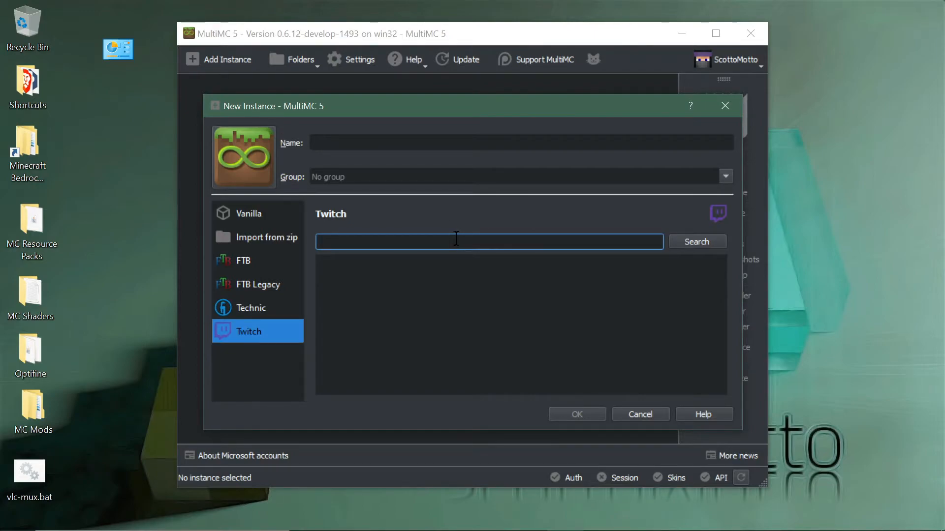
text(Val)
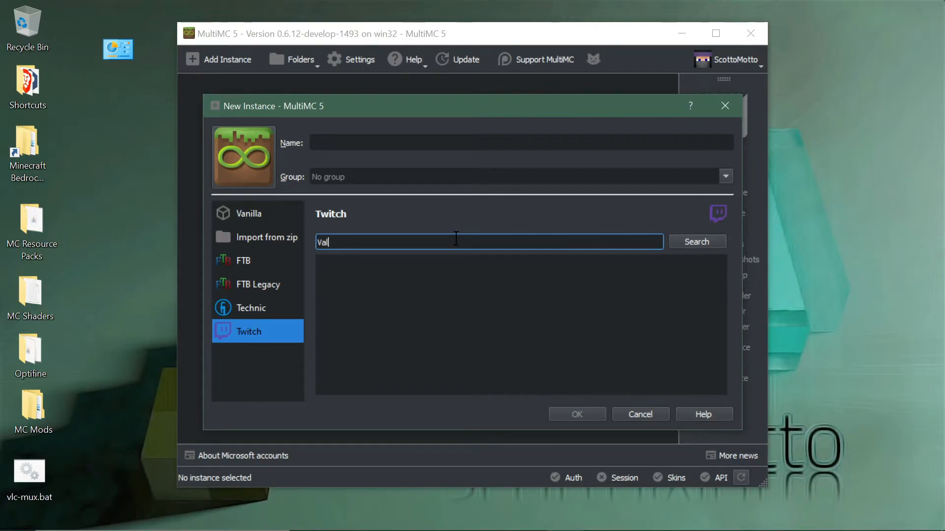
text(helsia)
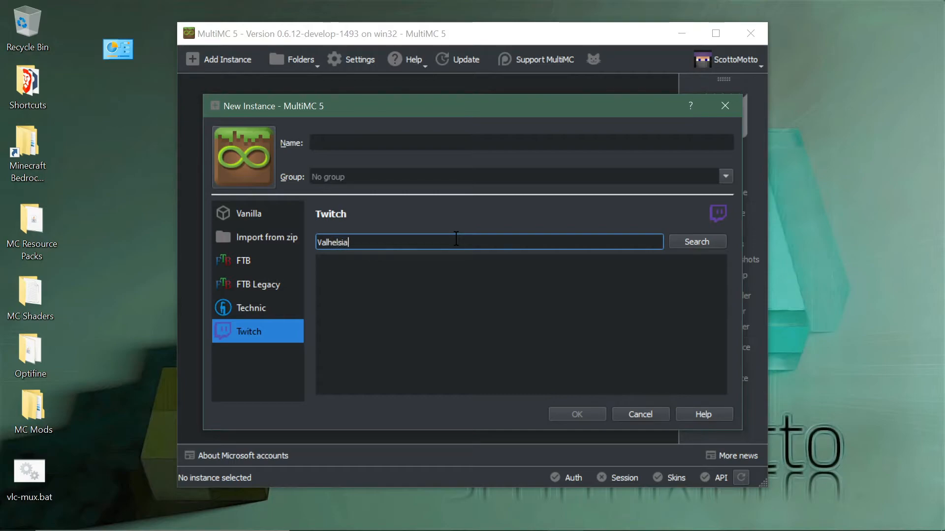
click(697, 241)
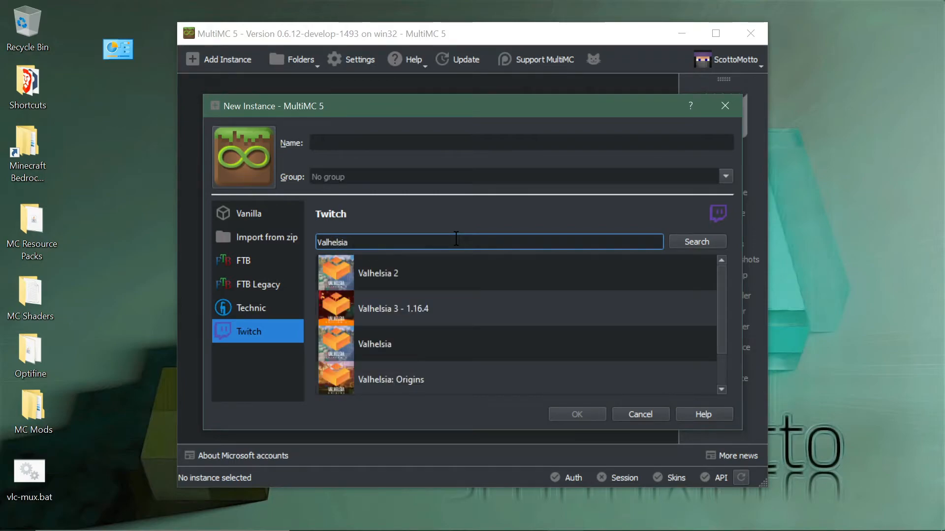
mouse_move(452, 313)
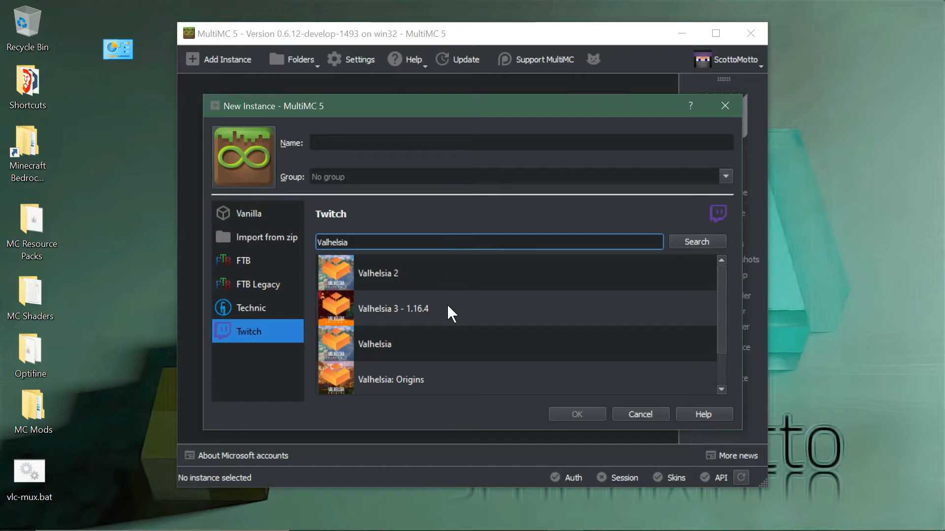
mouse_move(452, 311)
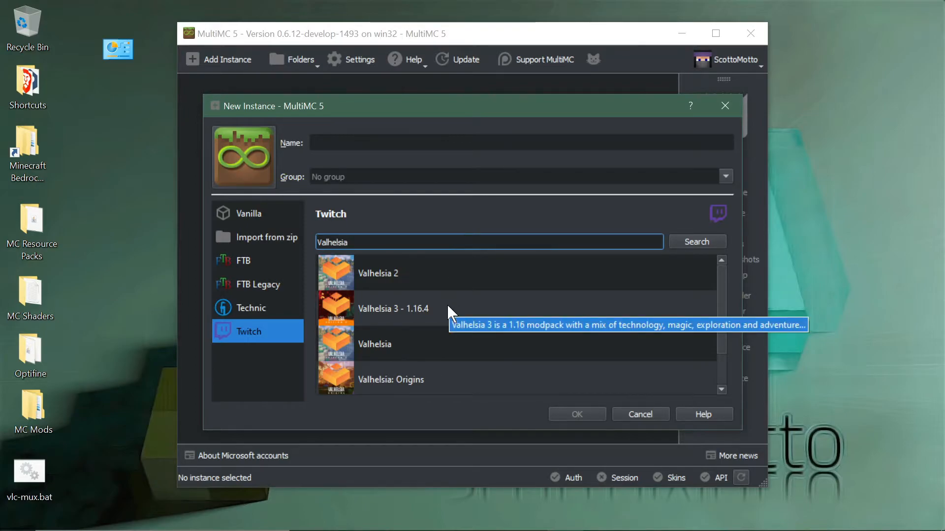
Step: Select Valhelsia 3 - 1.16.4, try 'nature' and 'skyfactory' searches, then re-enter 'valhelsia'
click(392, 308)
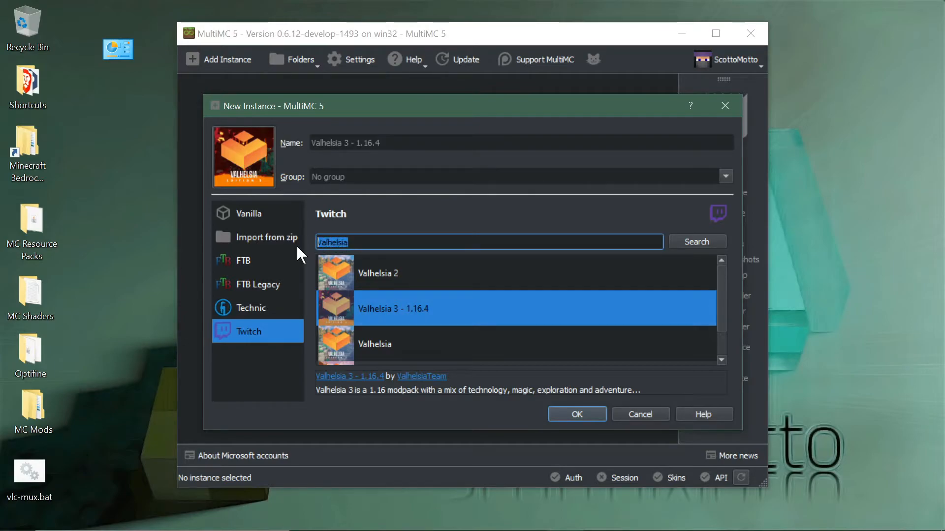
text(nature)
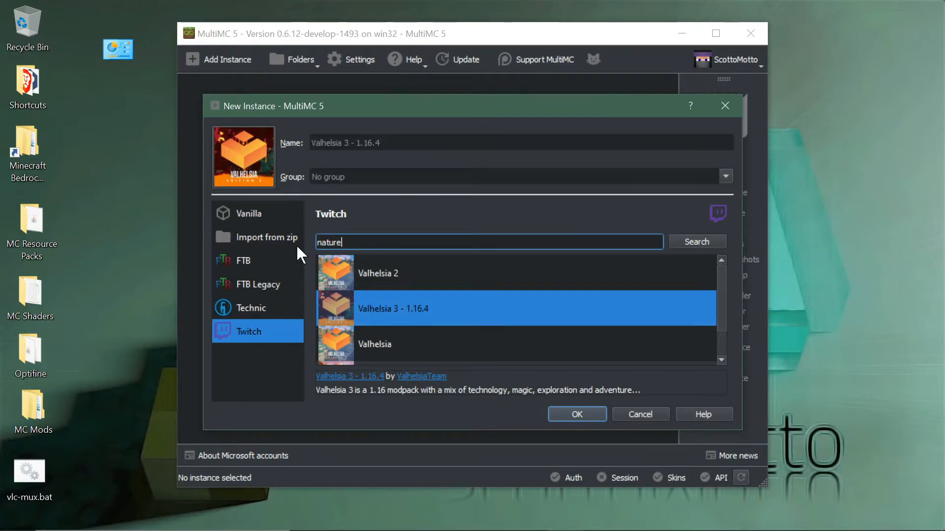
click(696, 242)
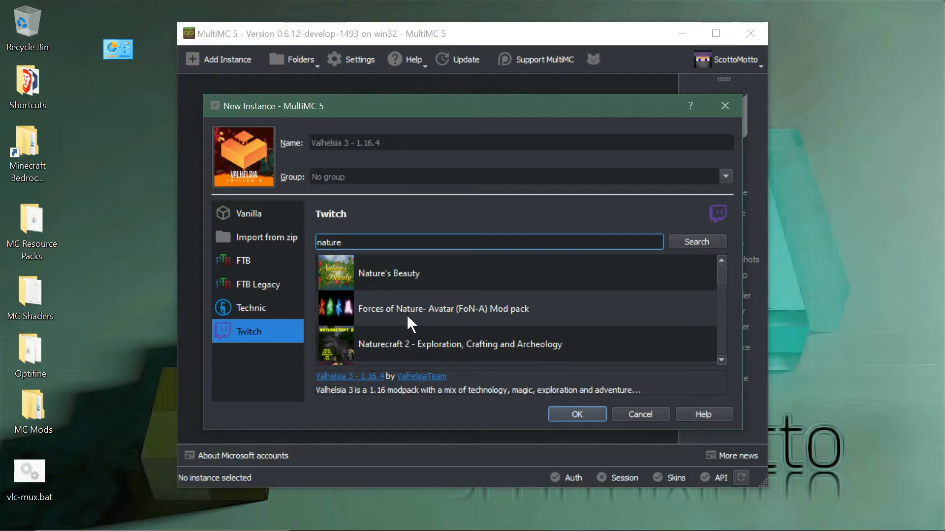
key(Backspace)
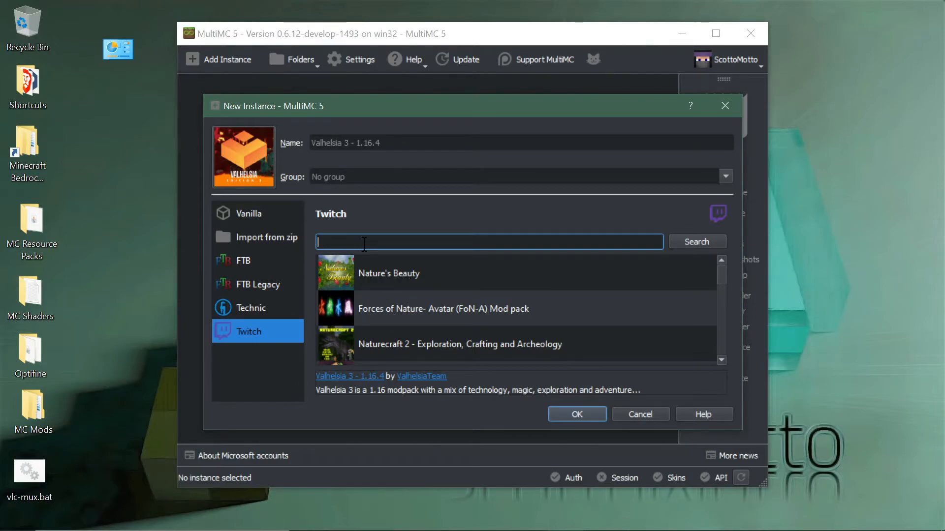
text(sk)
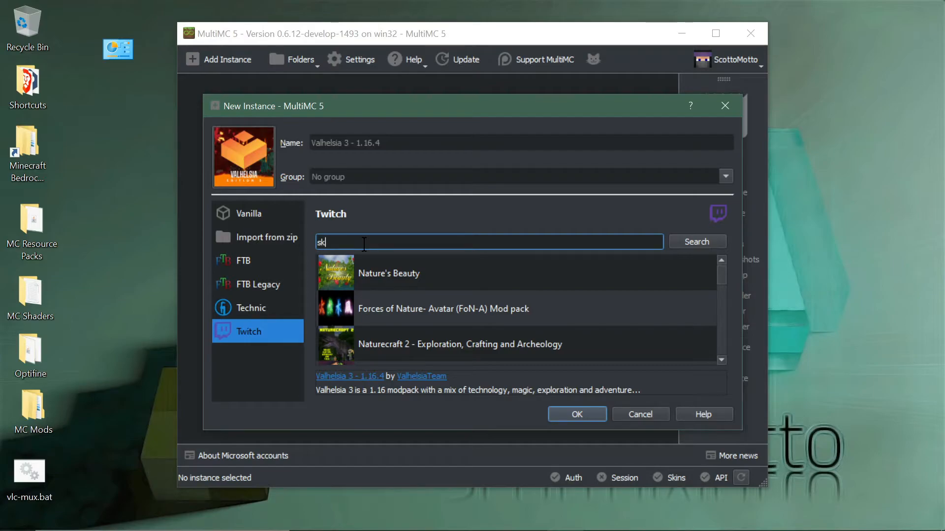
text(yfactory)
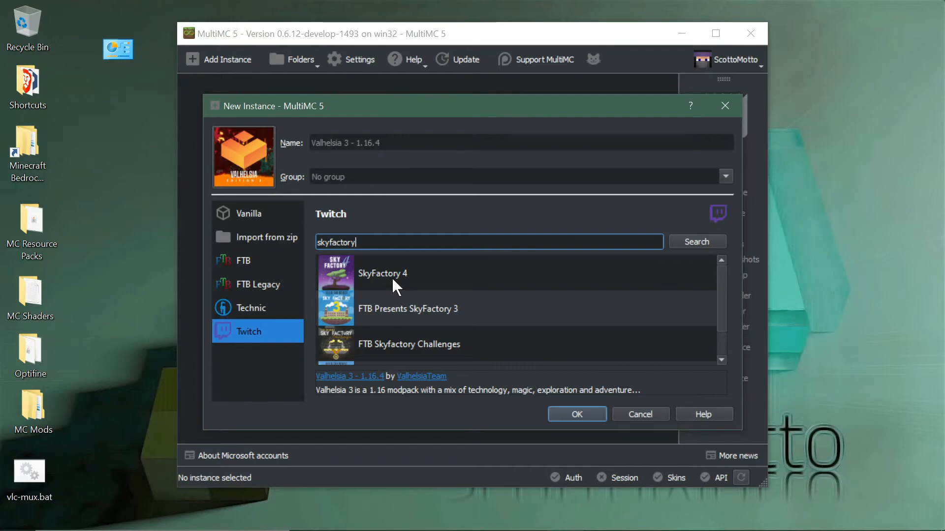
key(BackSpace)
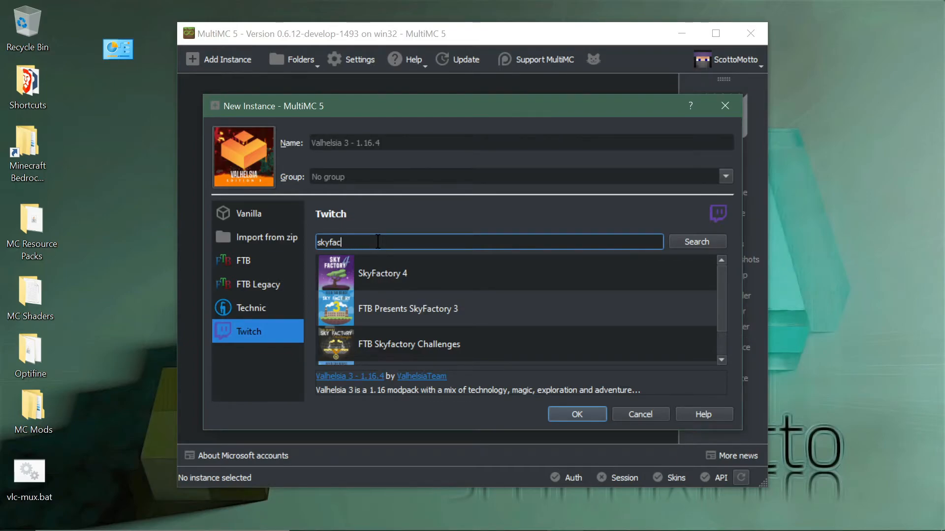
key(ctrl+a)
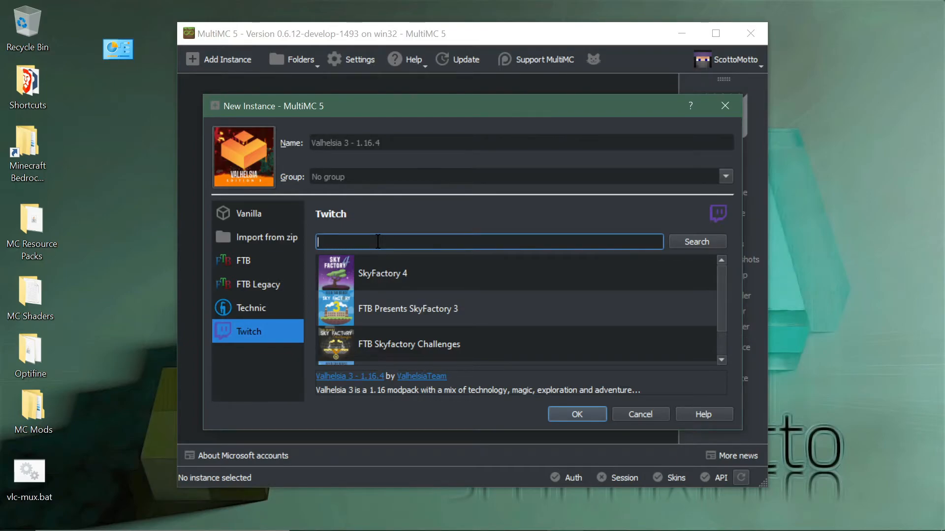
text(valhe)
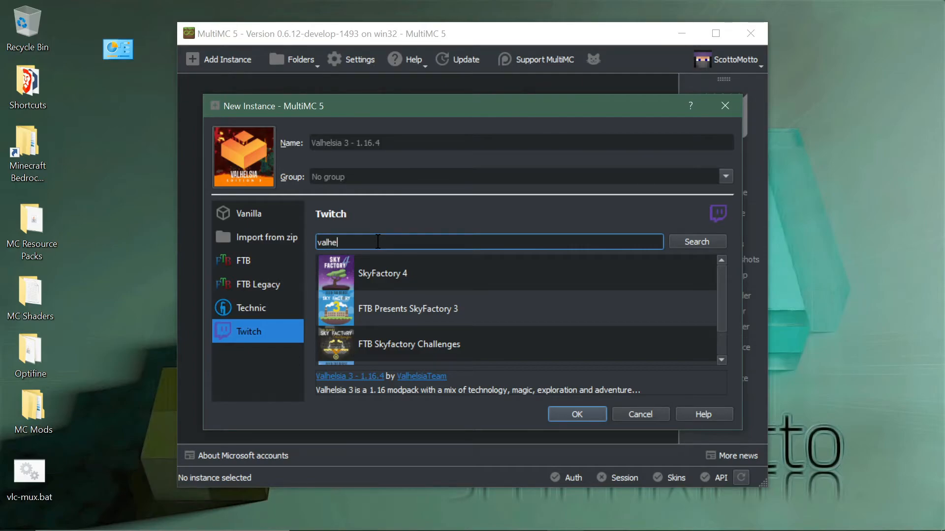
text(lsia)
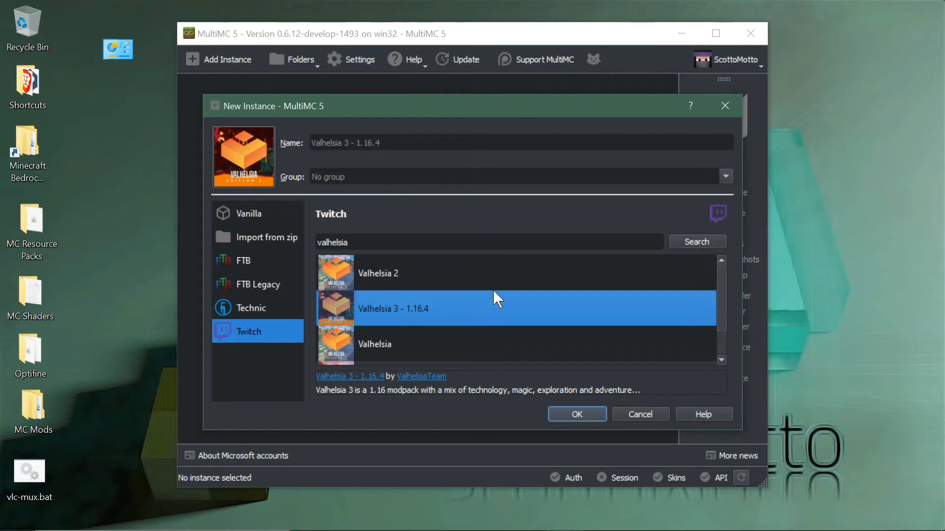
Step: Confirm the Valhelsia 3 - 1.16.4 instance and let its mods download
click(575, 414)
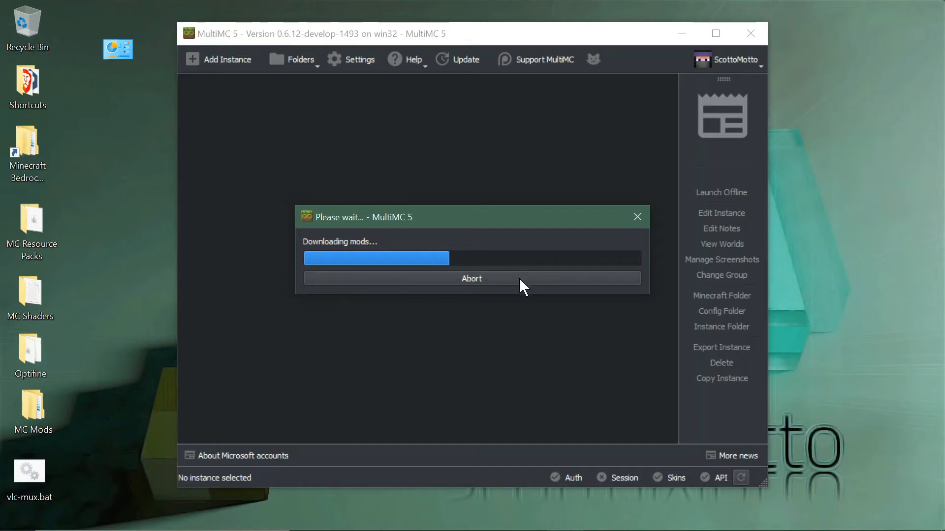
mouse_move(523, 319)
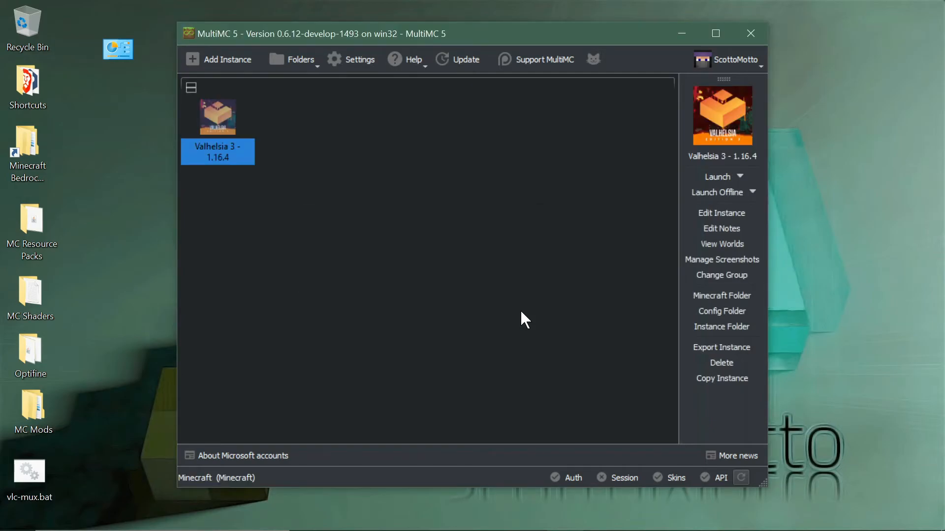
mouse_move(219, 131)
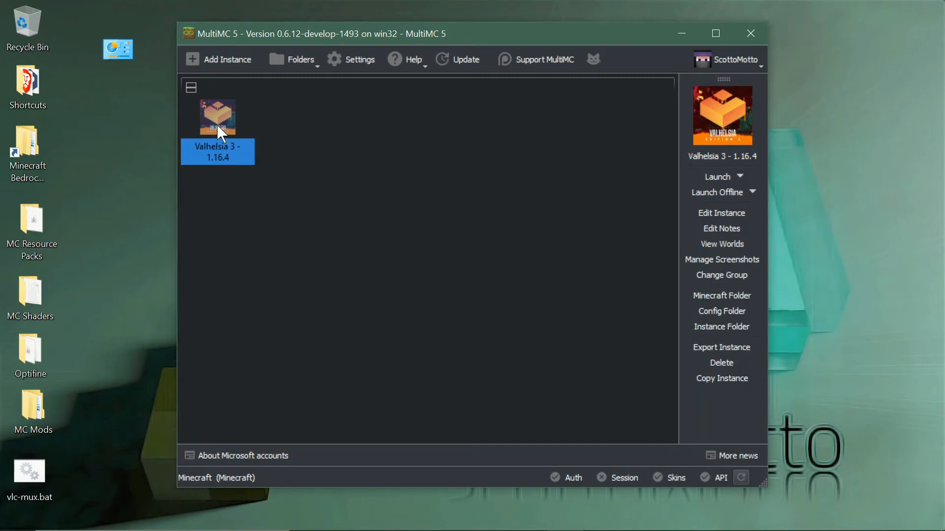
Step: Enable the Valhelsia 3 instance's own memory override of 512–3072 MB
right_click(217, 117)
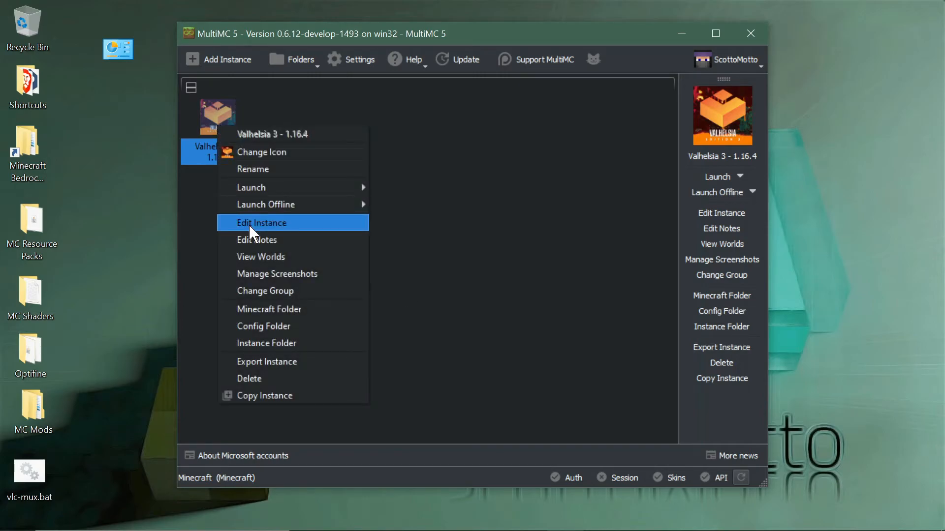
click(262, 222)
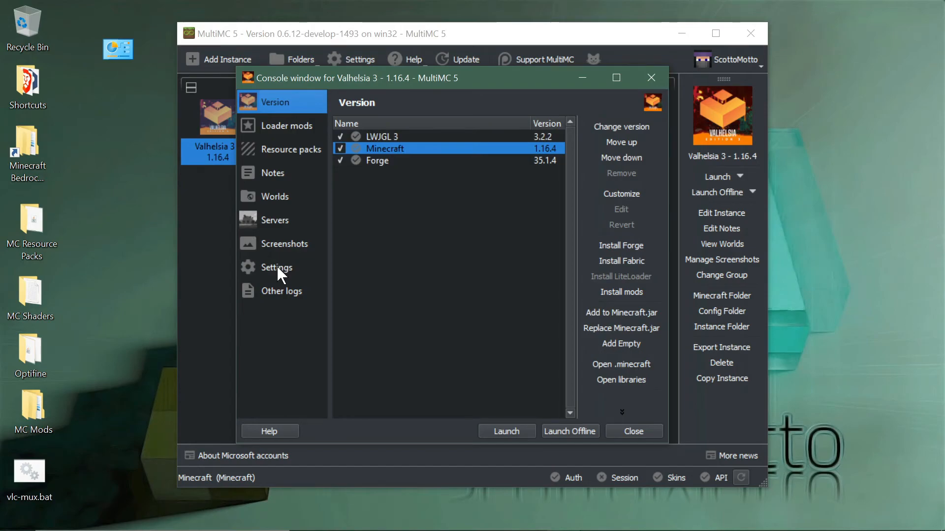
click(276, 266)
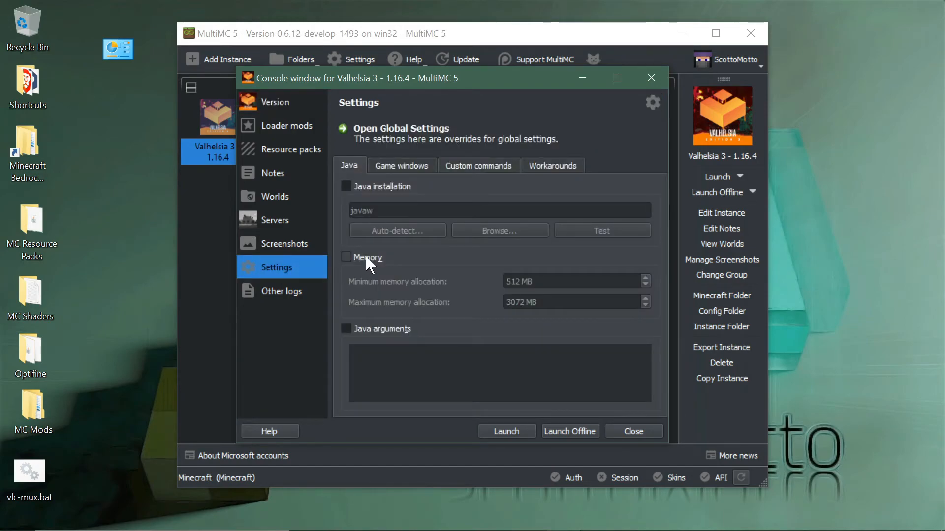
click(346, 257)
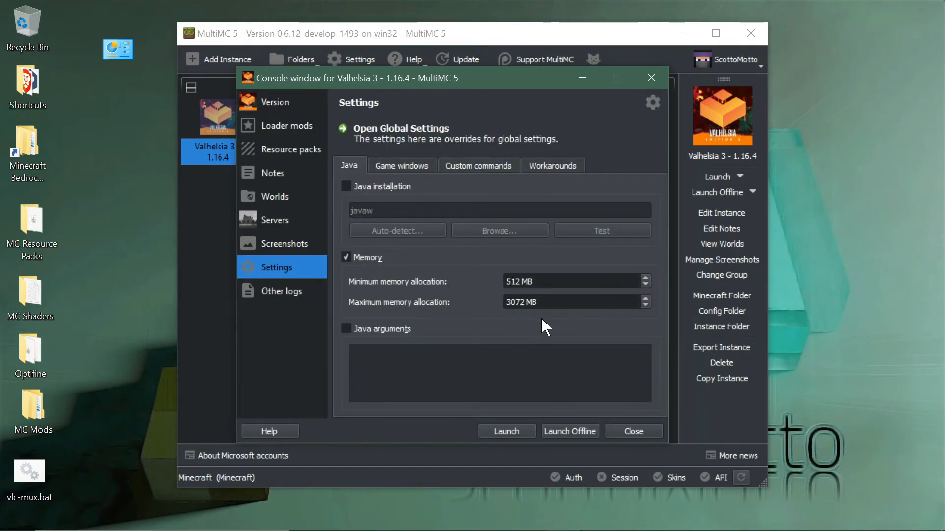
mouse_move(343, 190)
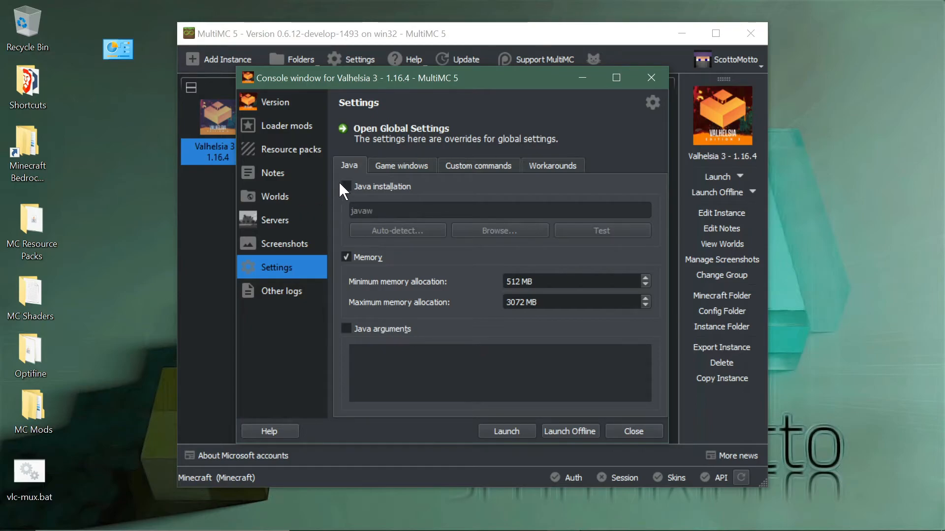
mouse_move(348, 193)
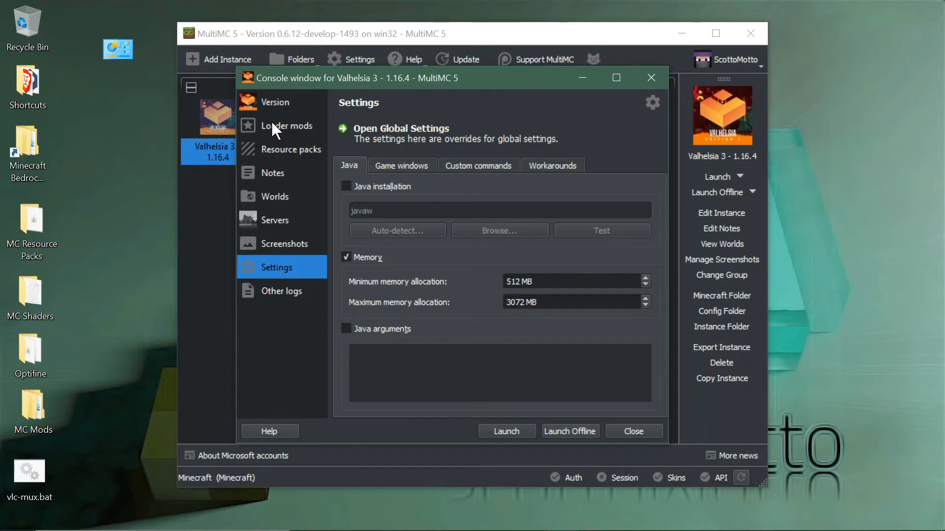
Step: Open the Valhelsia 3 loader mods list, filter it by 'bot', then clear the filter
click(289, 125)
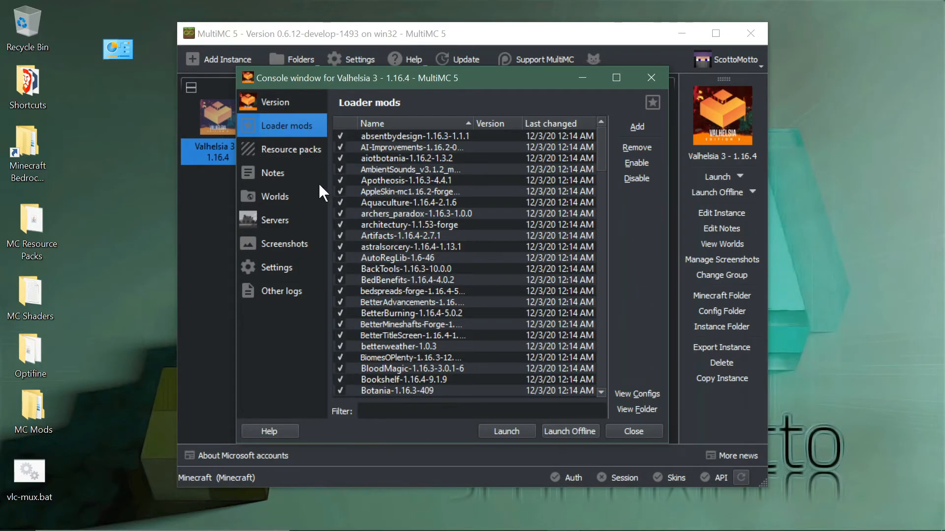
mouse_move(429, 402)
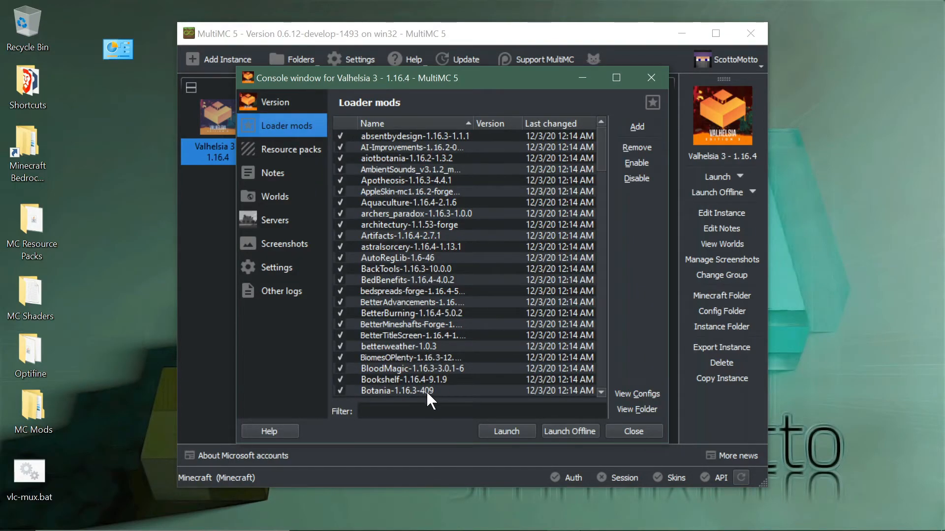
click(481, 411)
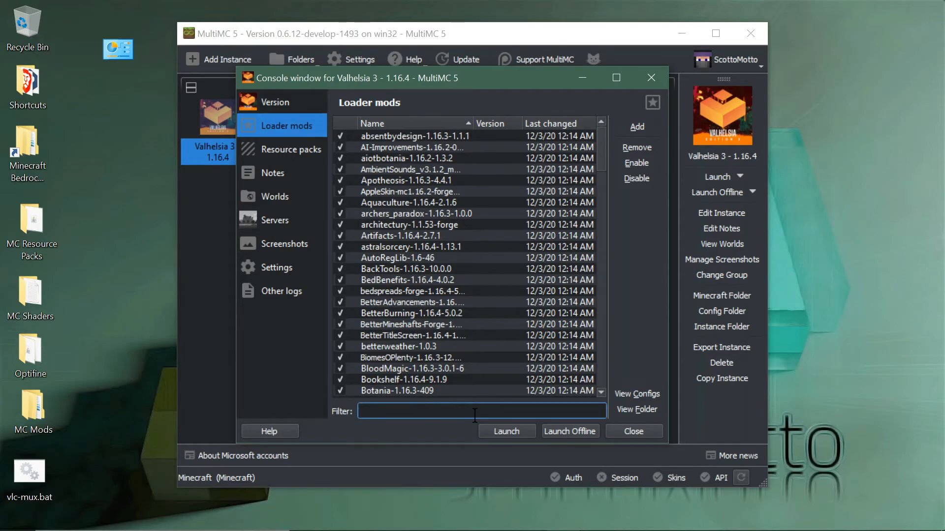
text(bot)
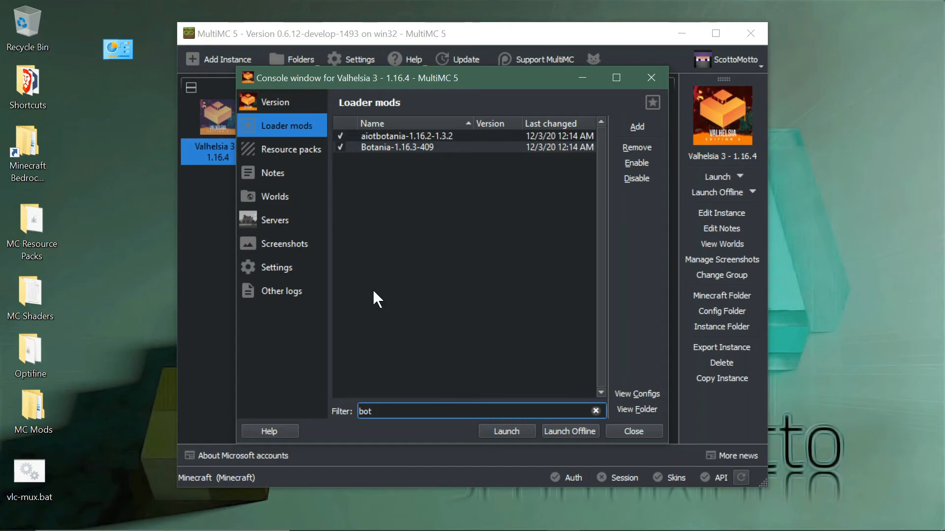
click(595, 410)
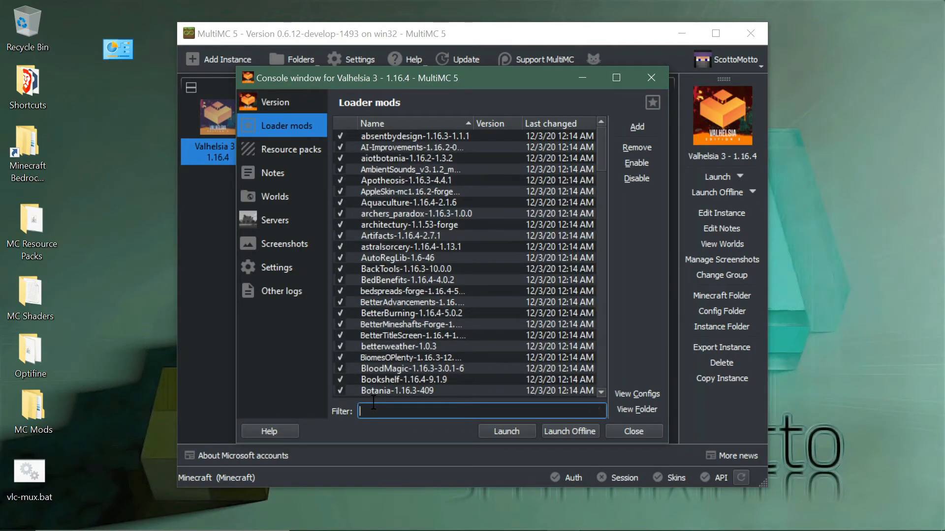
mouse_move(506, 431)
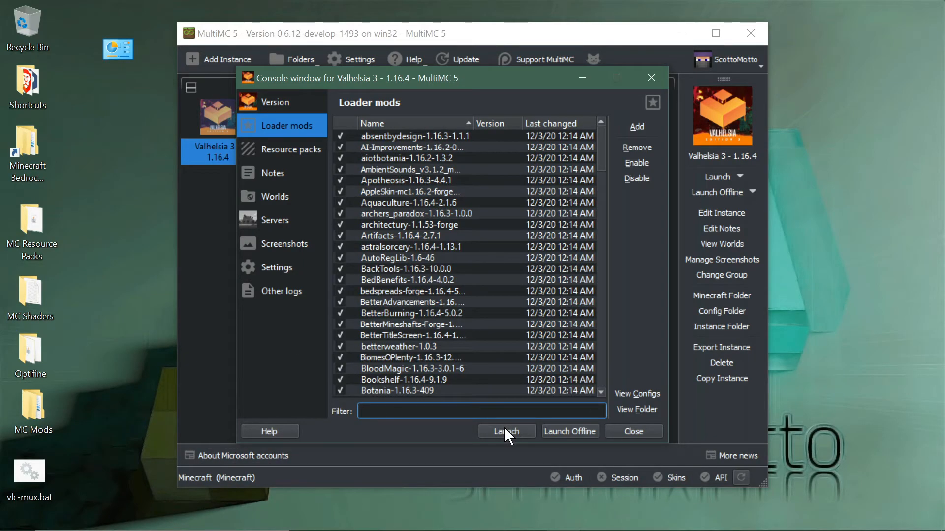
mouse_move(620, 435)
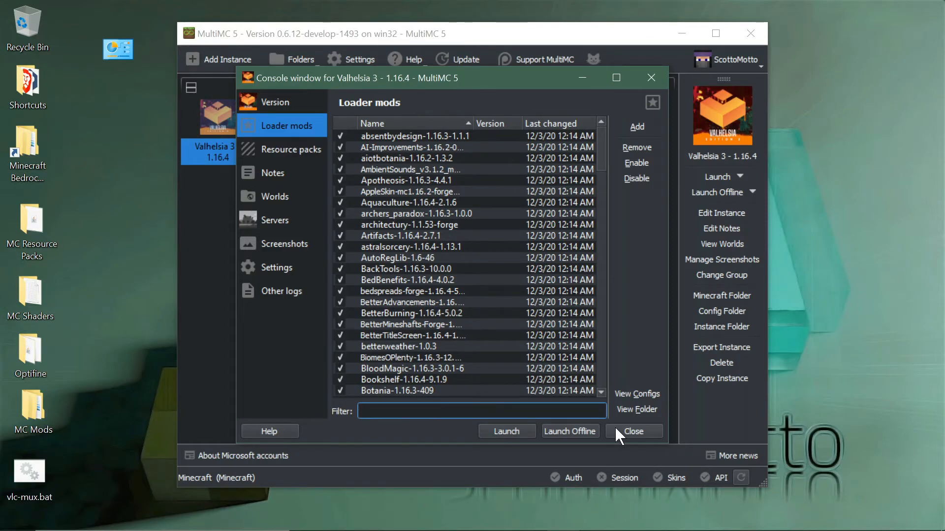
Step: Close the Valhelsia 3 instance editing window
click(633, 431)
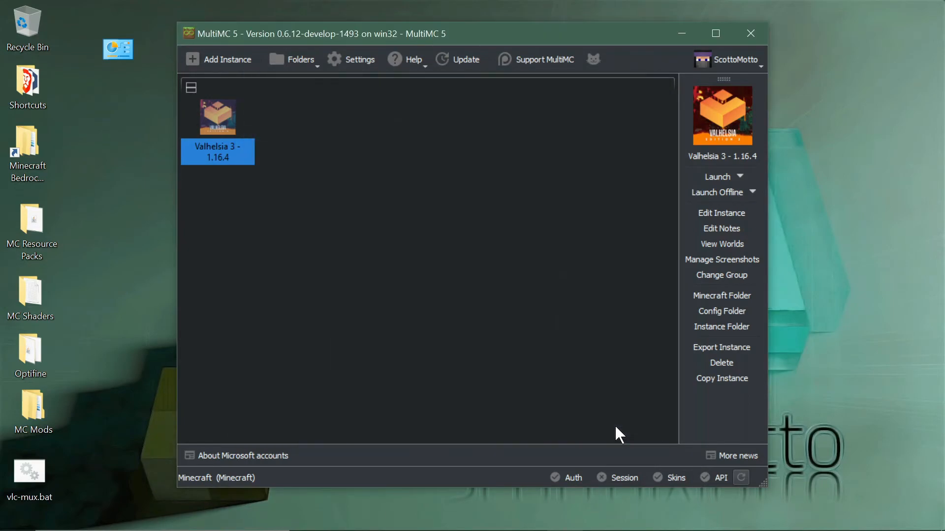
mouse_move(218, 121)
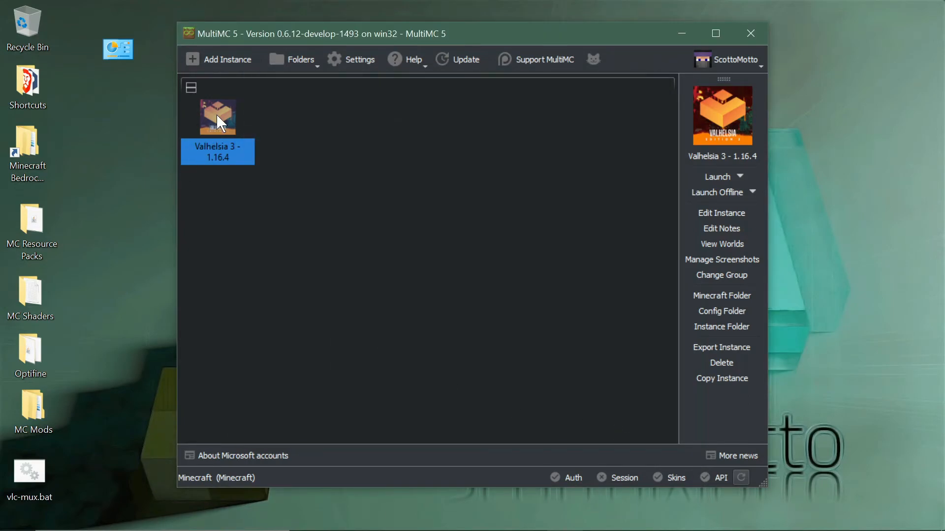
mouse_move(218, 118)
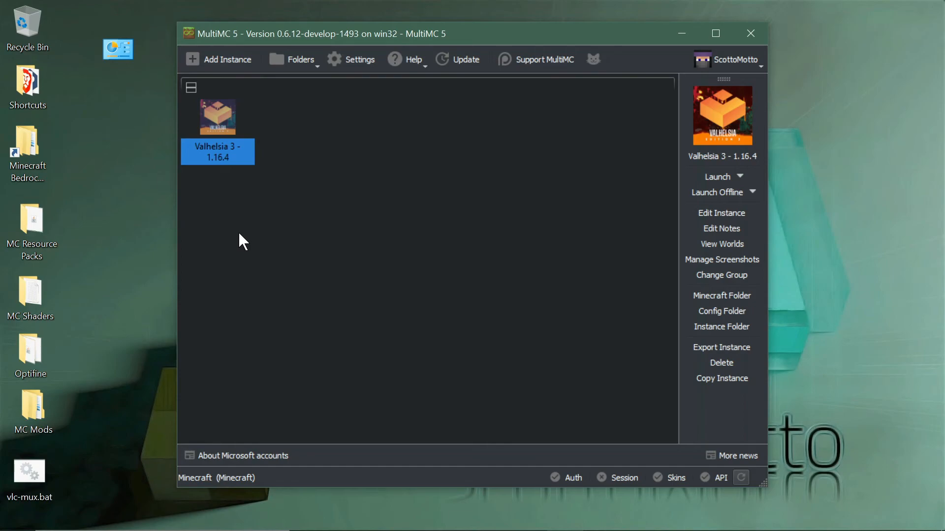
mouse_move(369, 115)
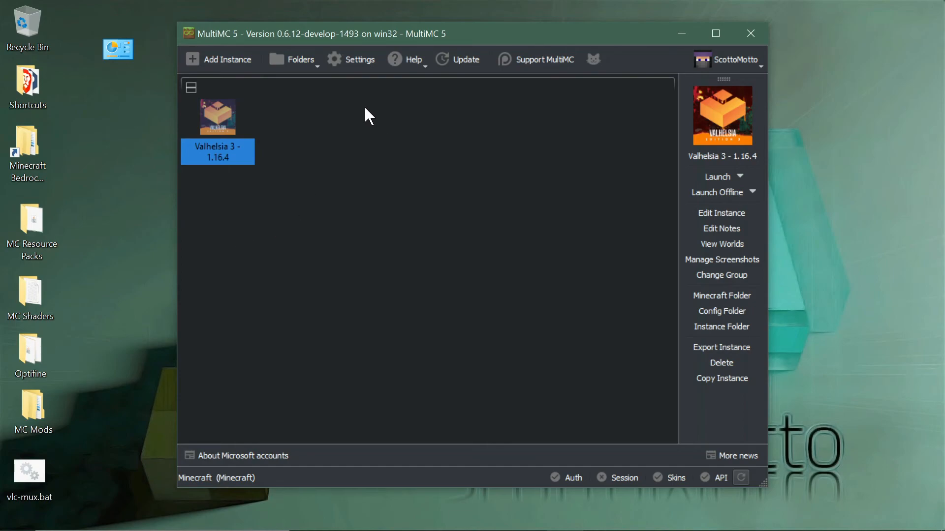